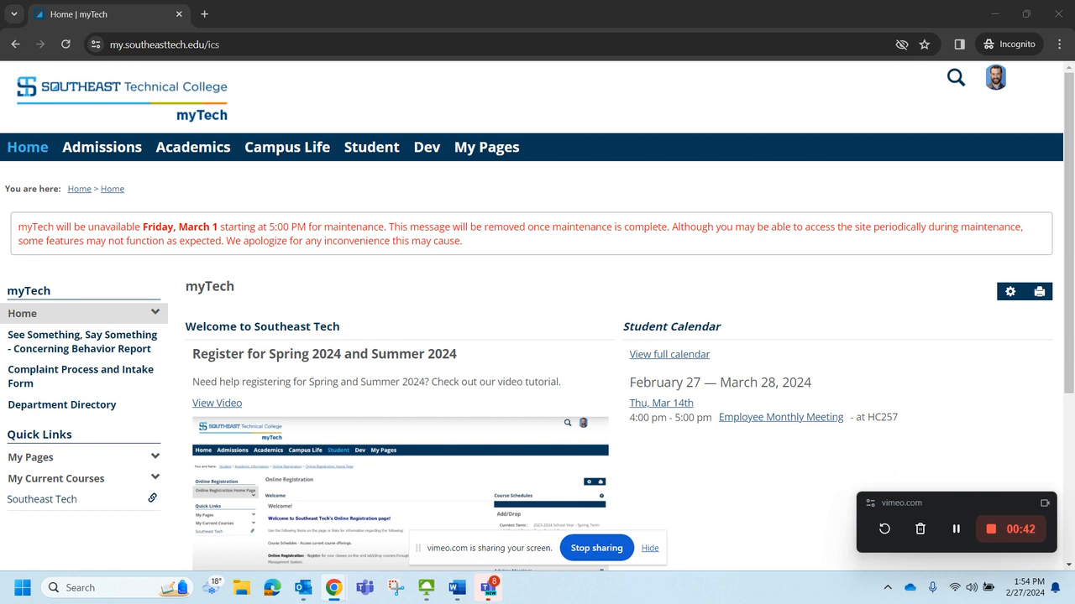
{"action": "mouse_move", "coordinate": [403, 178]}
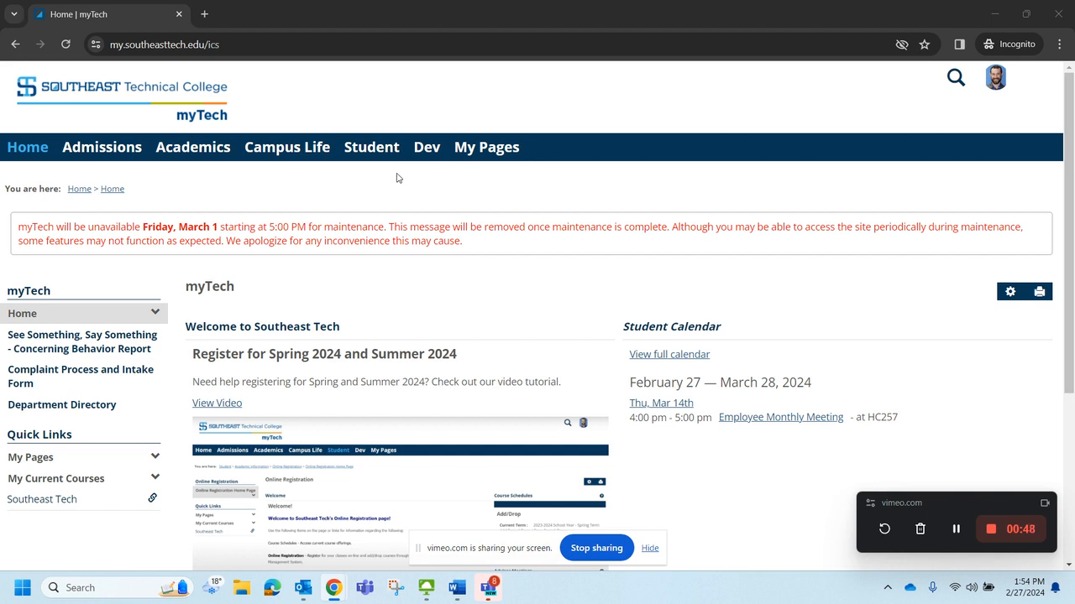
{"action": "mouse_move", "coordinate": [371, 147]}
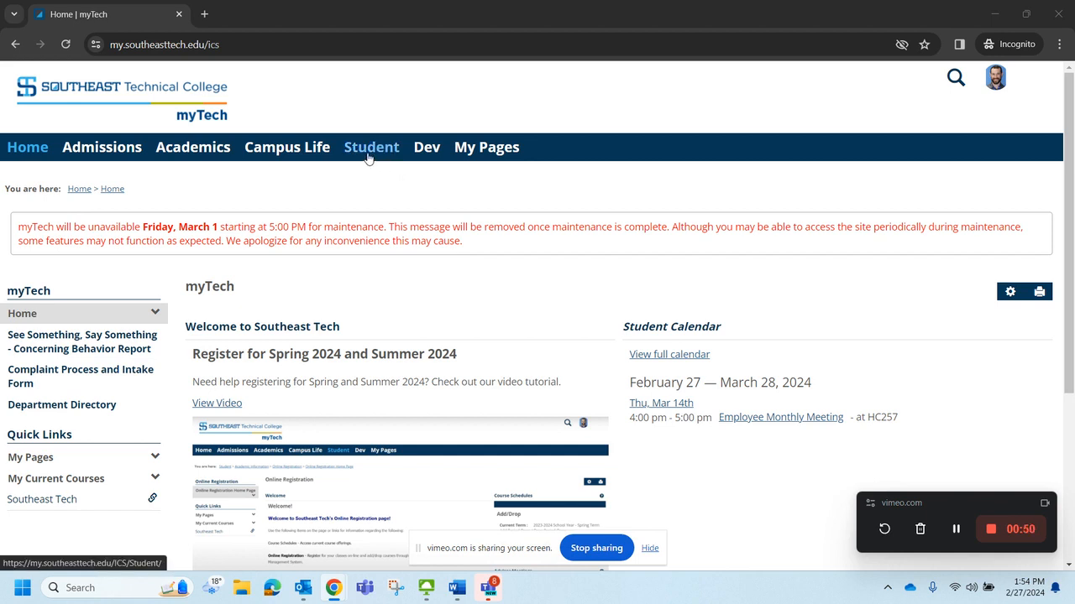
{"action": "mouse_move", "coordinate": [383, 151]}
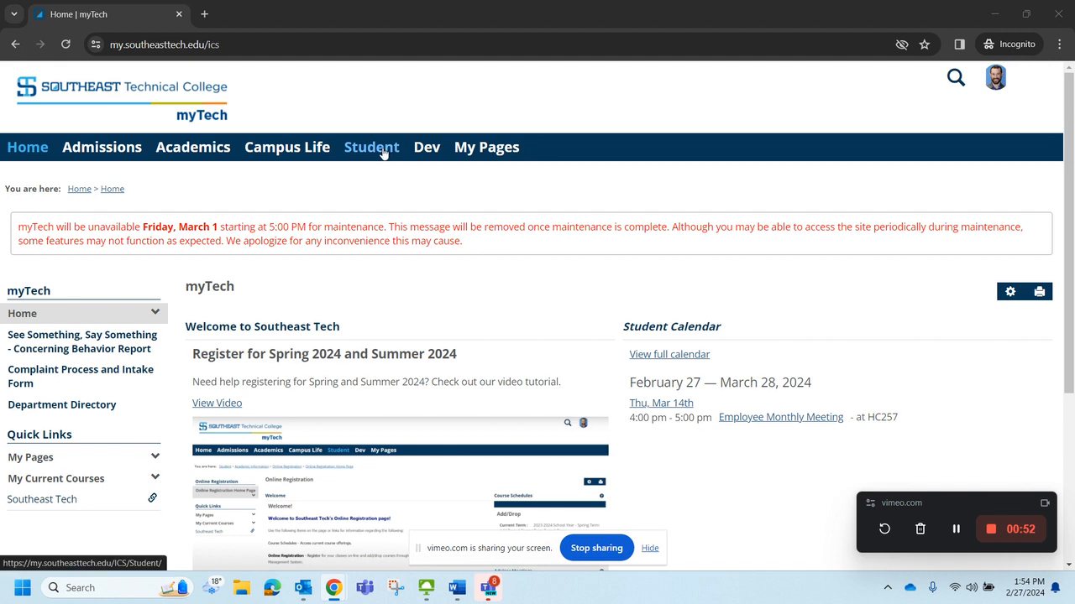
Navigate from Students home to Course Schedule & Degree Audit and the Degree Audit portlet
{"action": "left_click", "coordinate": [371, 148]}
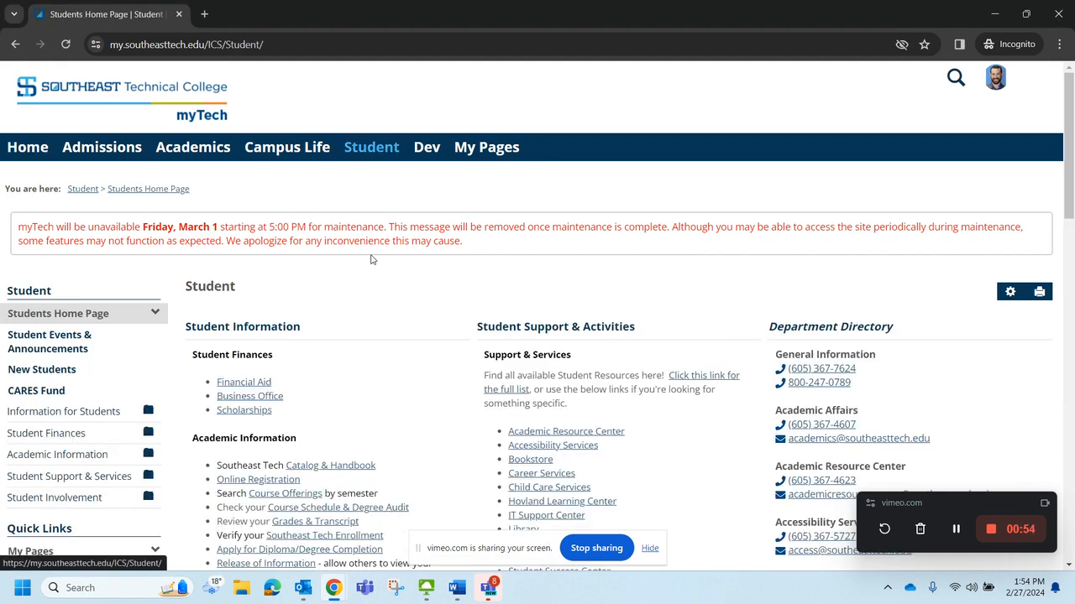
{"action": "scroll", "scroll_direction": "down", "scroll_amount": 3}
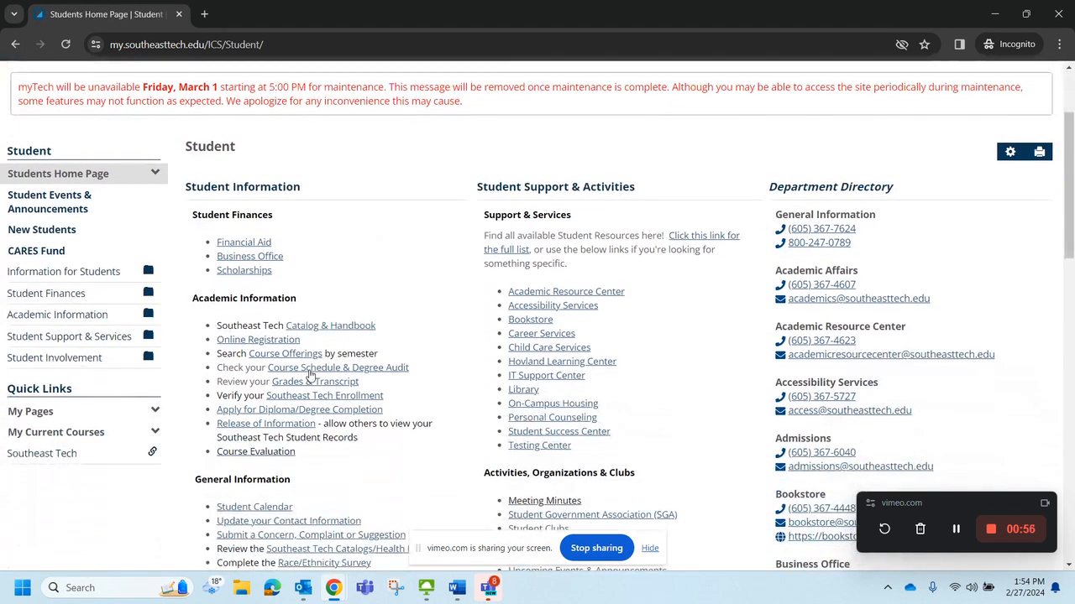
{"action": "left_click", "coordinate": [338, 366]}
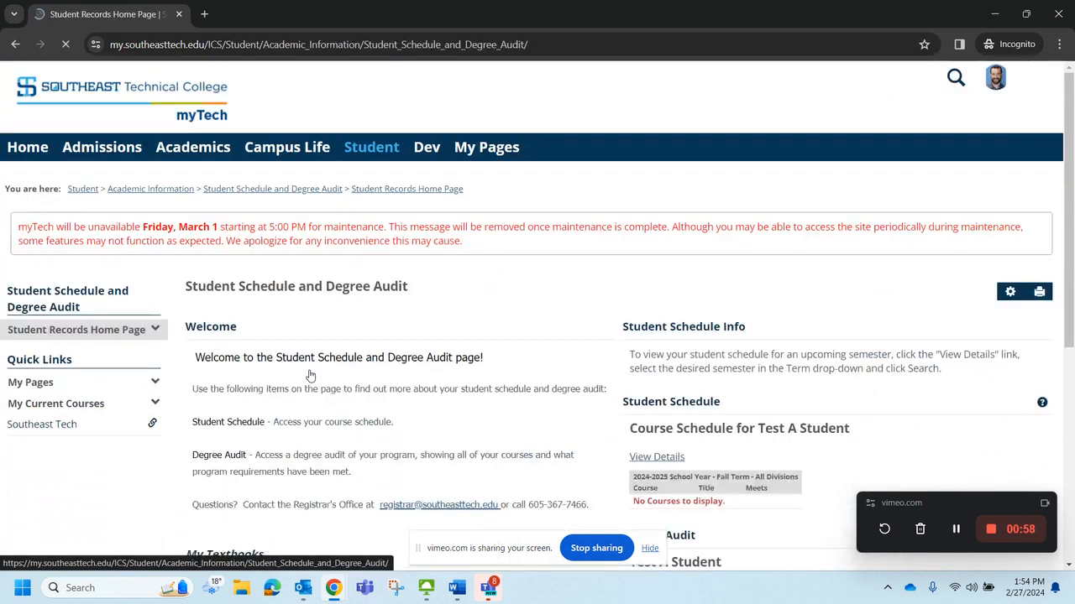
{"action": "scroll", "scroll_direction": "down", "scroll_amount": 3}
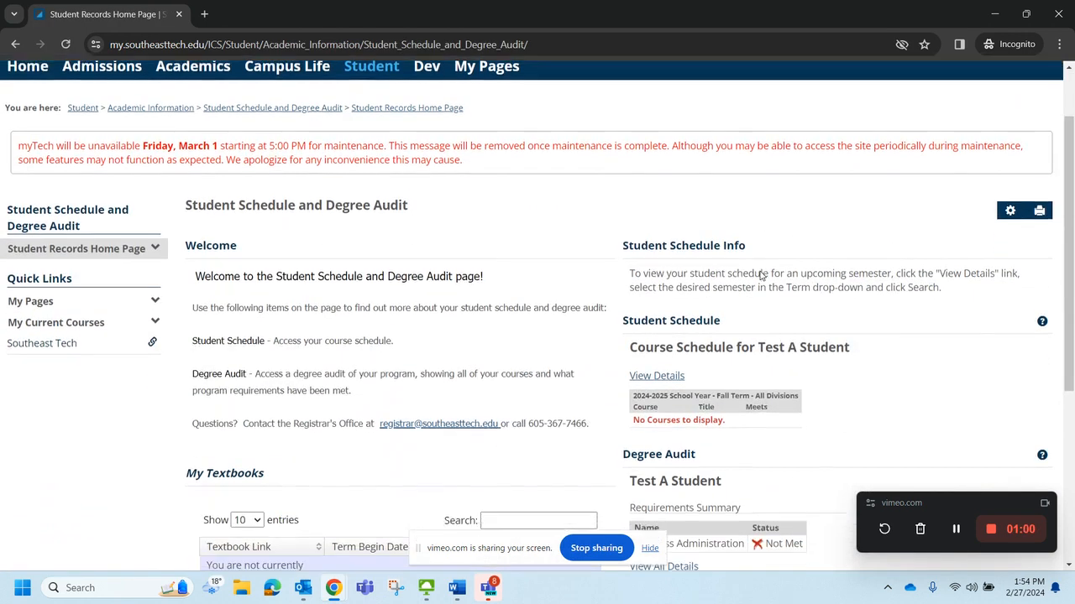
{"action": "scroll", "scroll_direction": "down", "scroll_amount": 3}
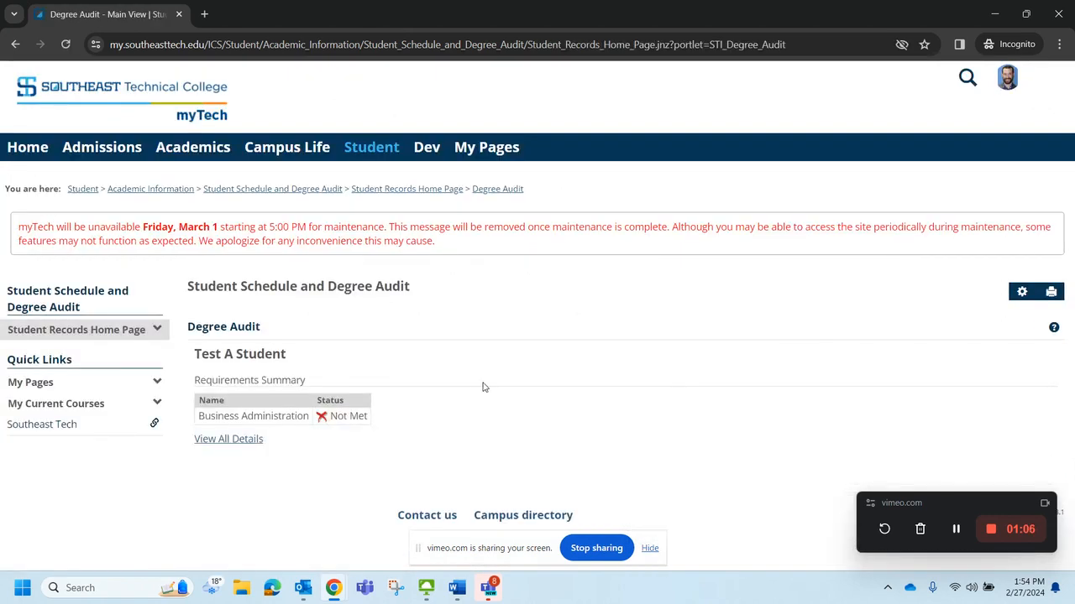
View all details of the degree audit summary: credits, GPA, advisors, Business Administration requirements
{"action": "left_click", "coordinate": [228, 438]}
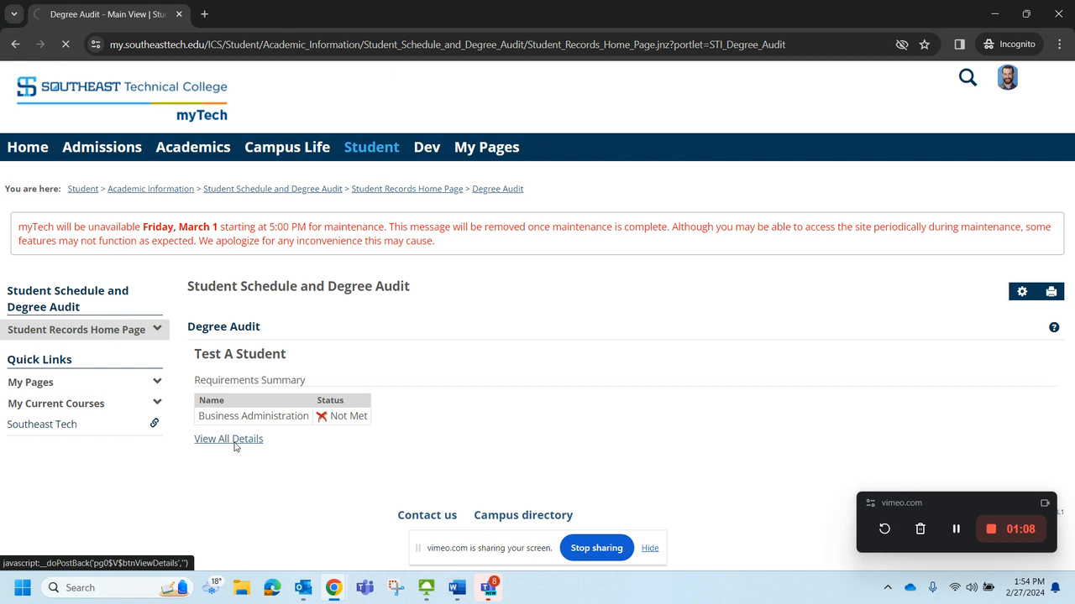
{"action": "left_click", "coordinate": [229, 439]}
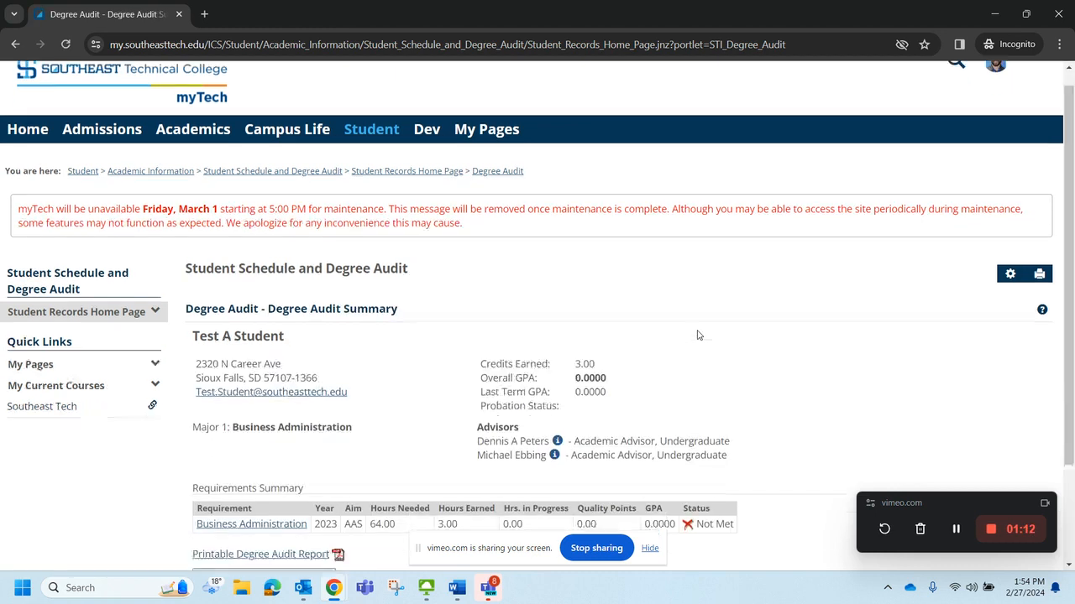
{"action": "scroll", "scroll_direction": "down", "scroll_amount": 3}
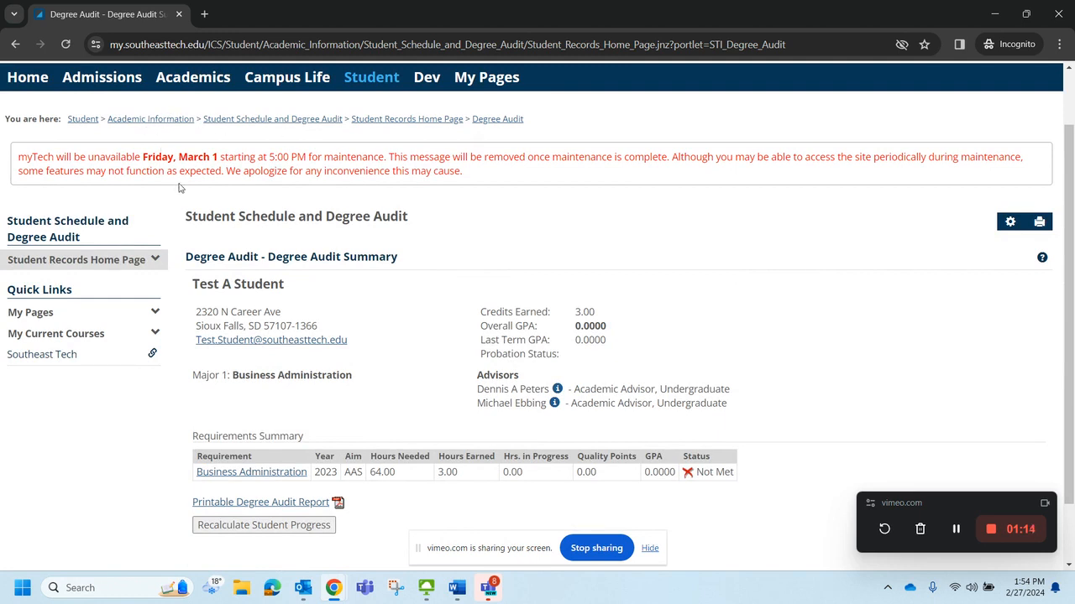
{"action": "mouse_move", "coordinate": [470, 373]}
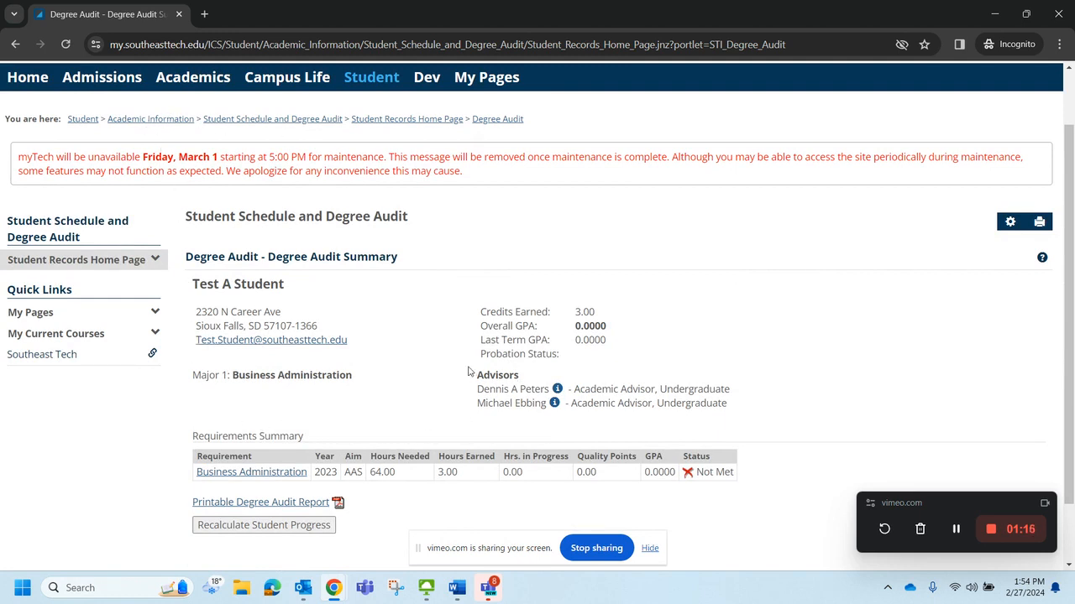
{"action": "mouse_move", "coordinate": [536, 426]}
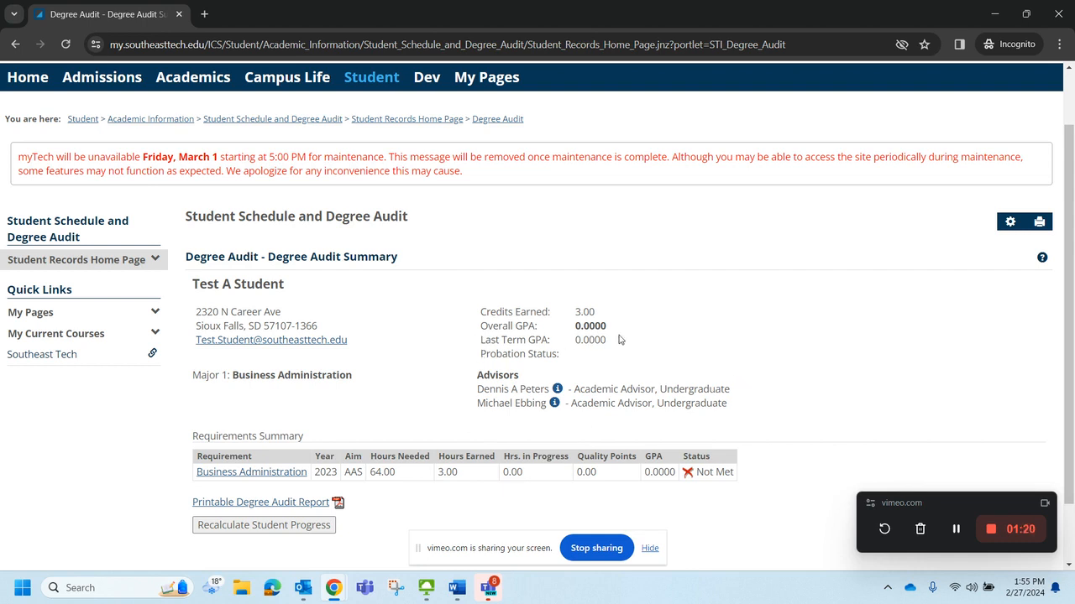
{"action": "mouse_move", "coordinate": [620, 317]}
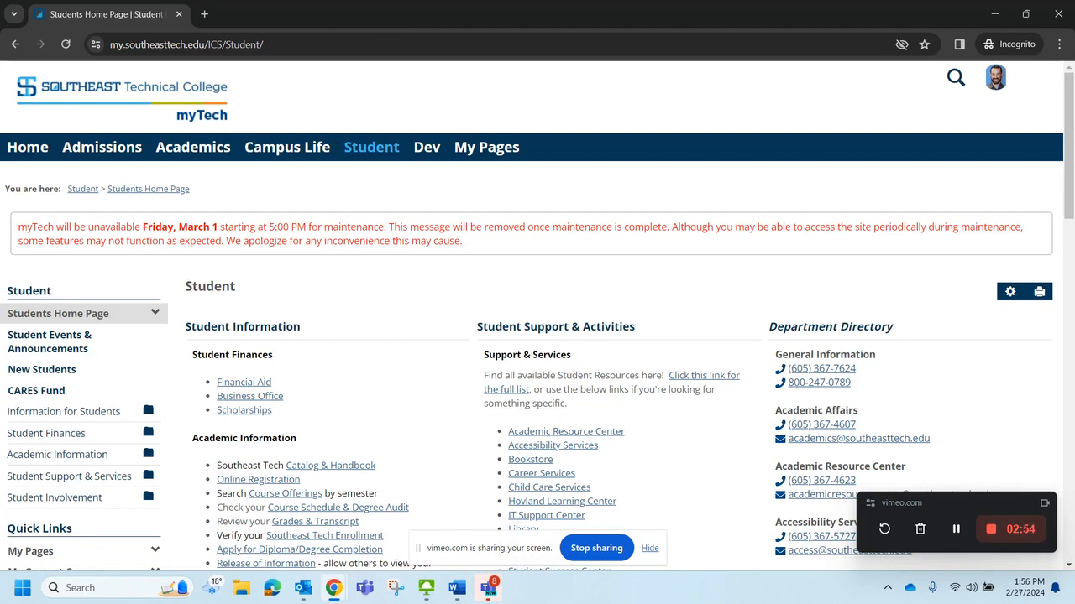
{"action": "mouse_move", "coordinate": [413, 304]}
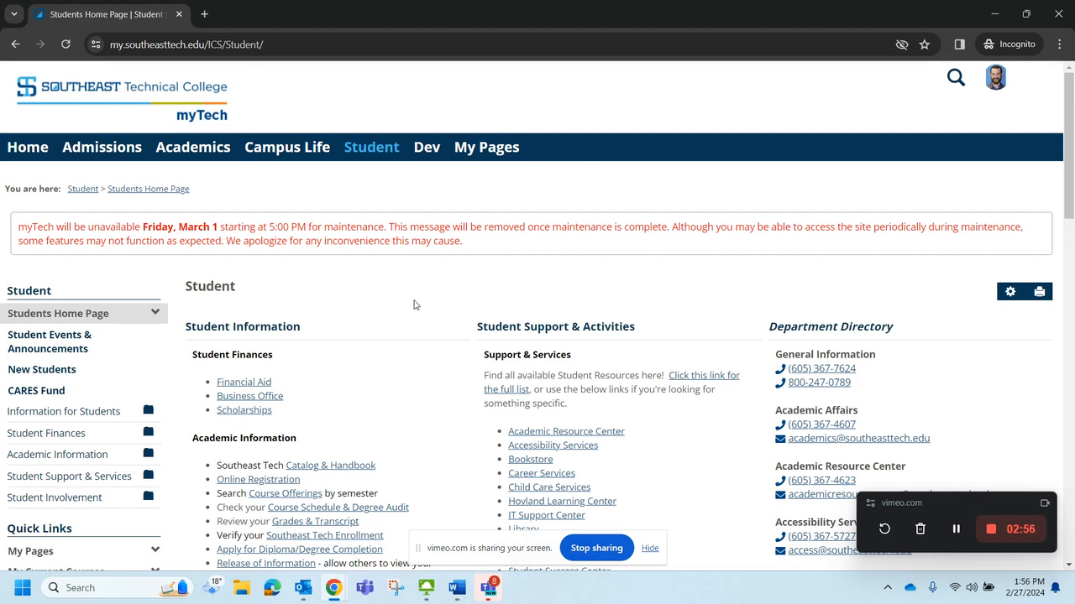
{"action": "mouse_move", "coordinate": [368, 187]}
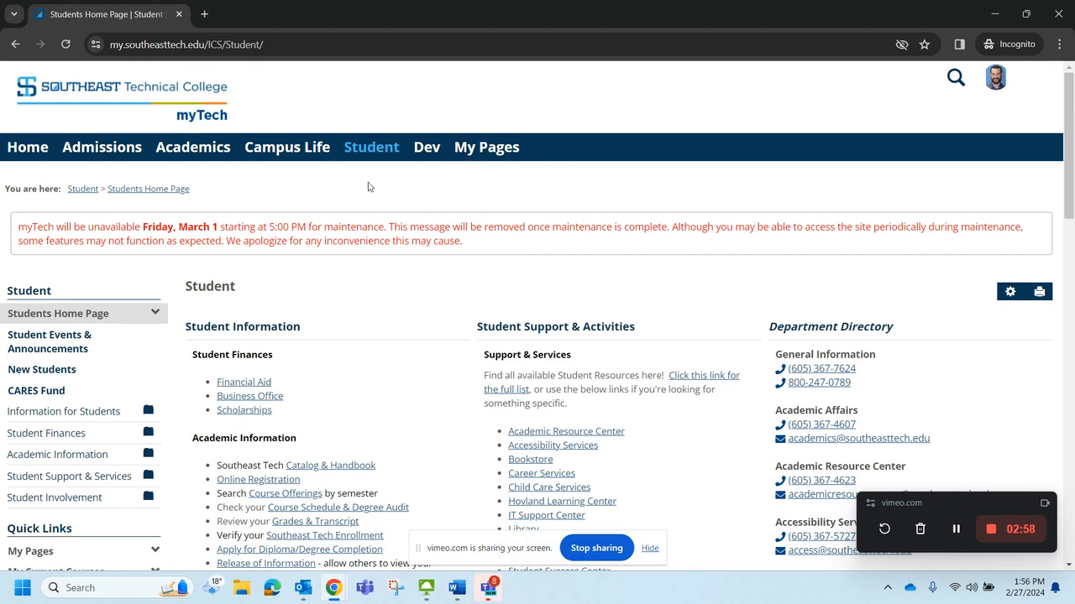
{"action": "mouse_move", "coordinate": [371, 148]}
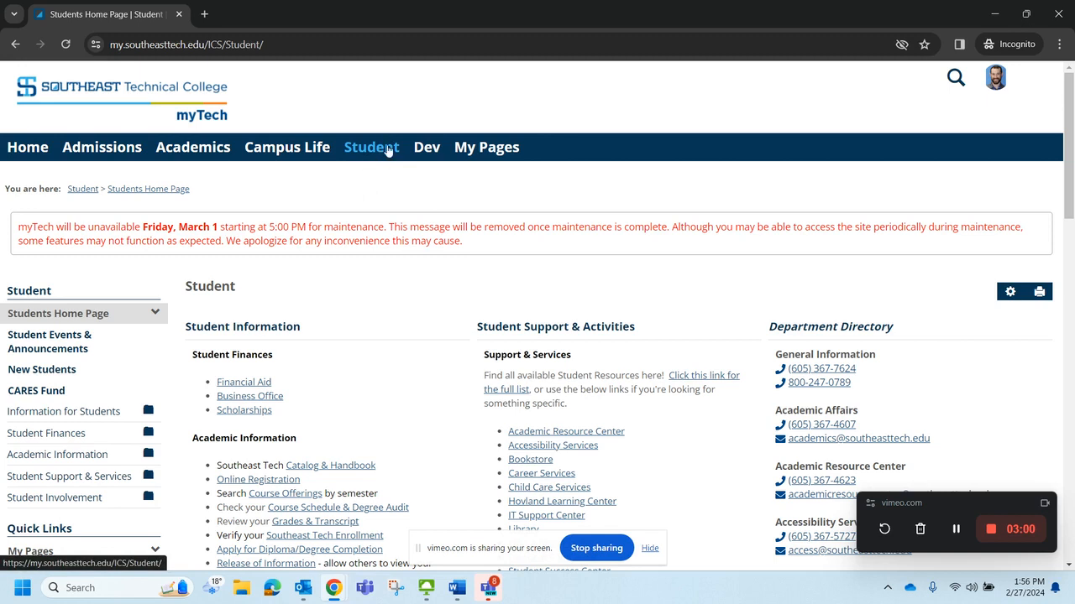
Go to Online Registration under Academic Information and review the fall add/drop schedule
{"action": "scroll", "scroll_direction": "down", "scroll_amount": 3}
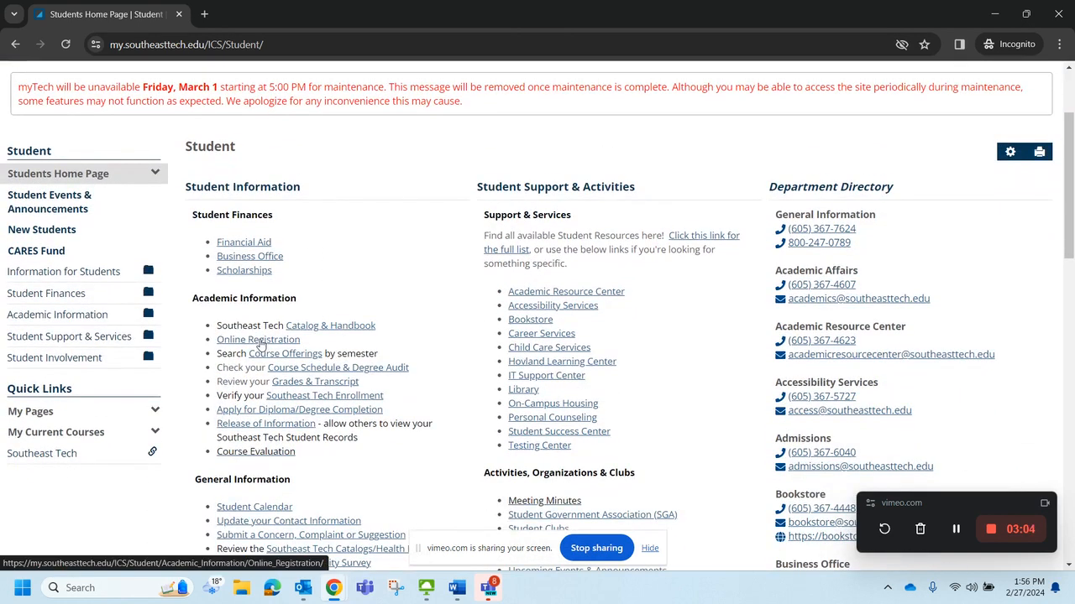
{"action": "left_click", "coordinate": [258, 339]}
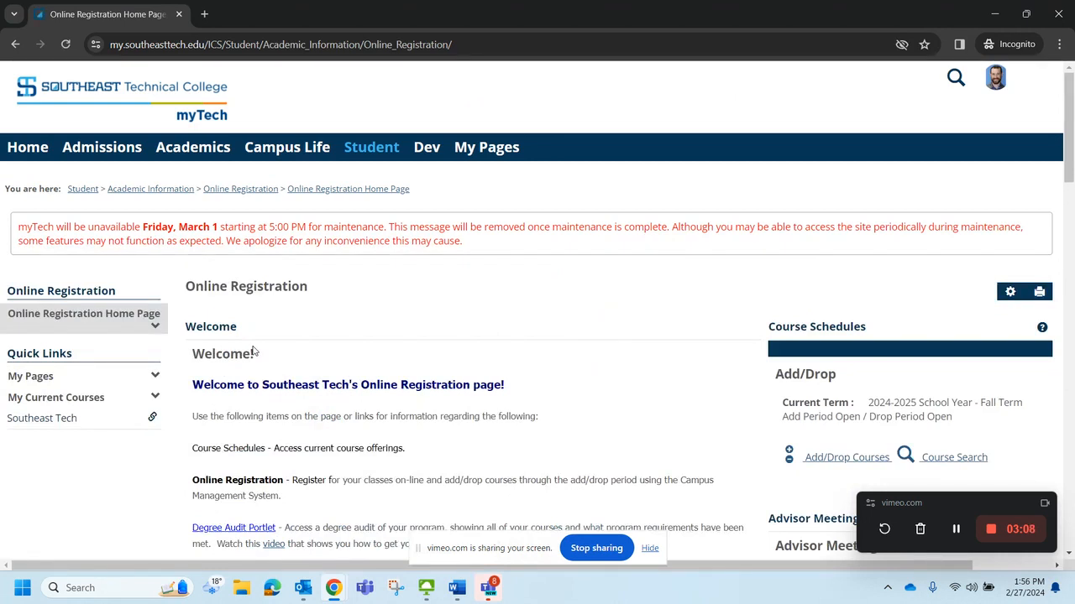
{"action": "mouse_move", "coordinate": [763, 307]}
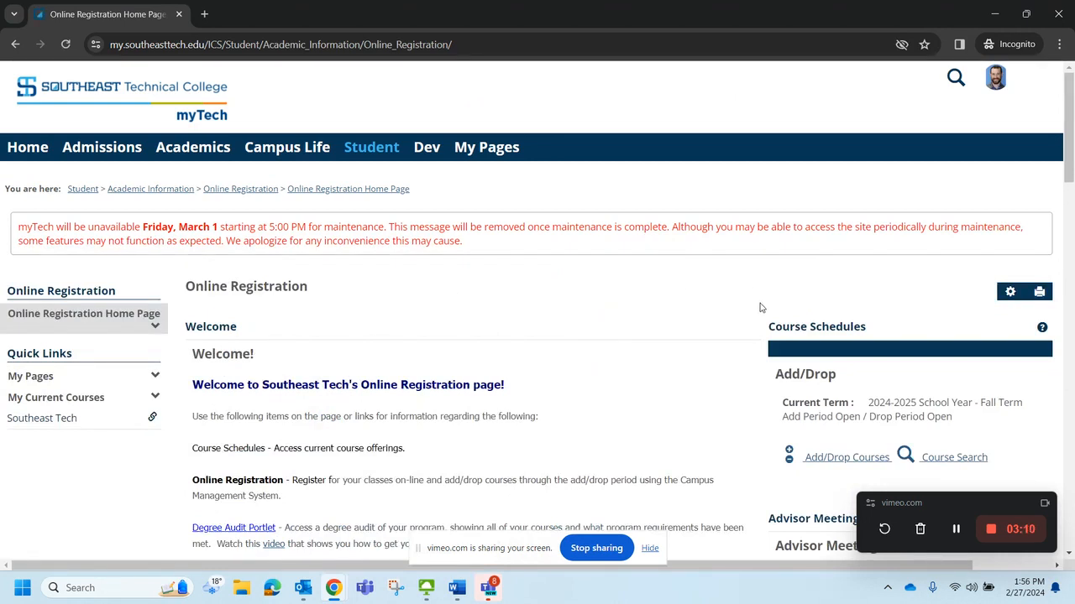
{"action": "scroll", "scroll_direction": "down", "scroll_amount": 3}
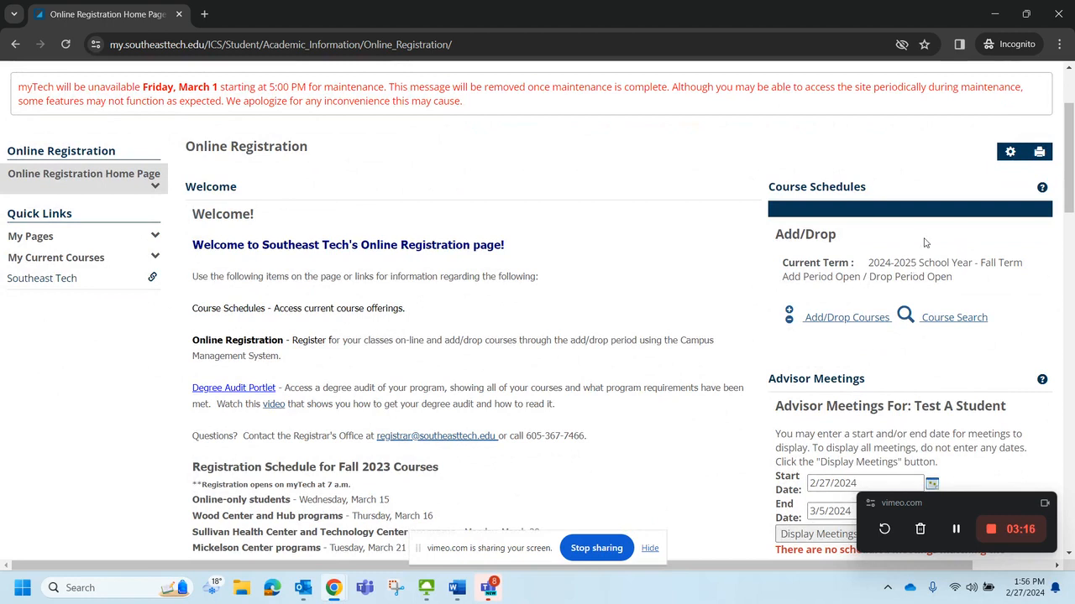
{"action": "mouse_move", "coordinate": [1025, 249]}
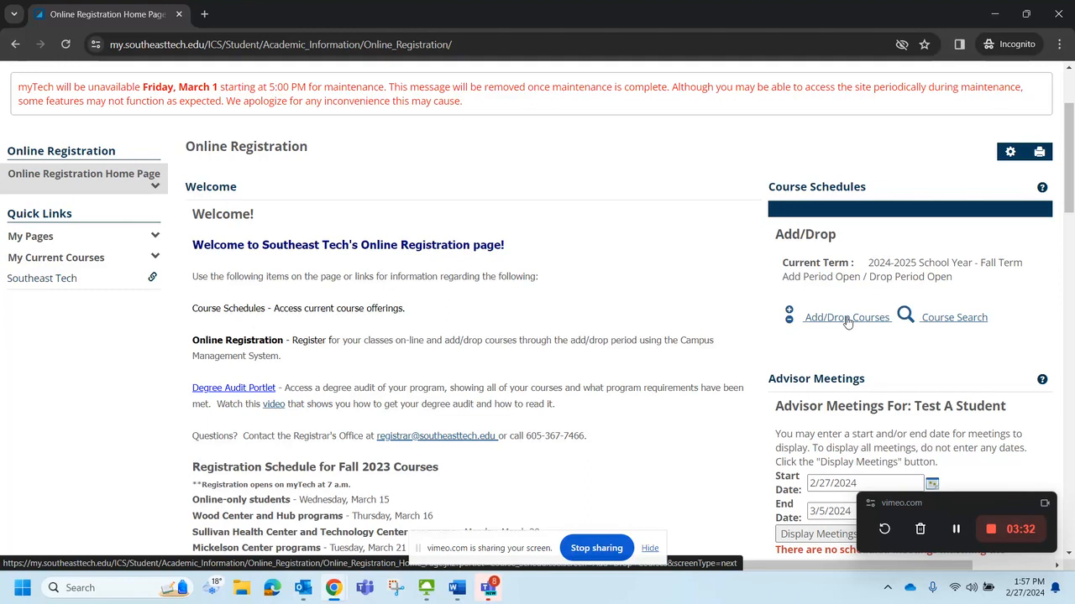
Start Add/Drop Courses for the 2024-2025 Fall Term and reach the Course Search form
{"action": "left_click", "coordinate": [847, 318]}
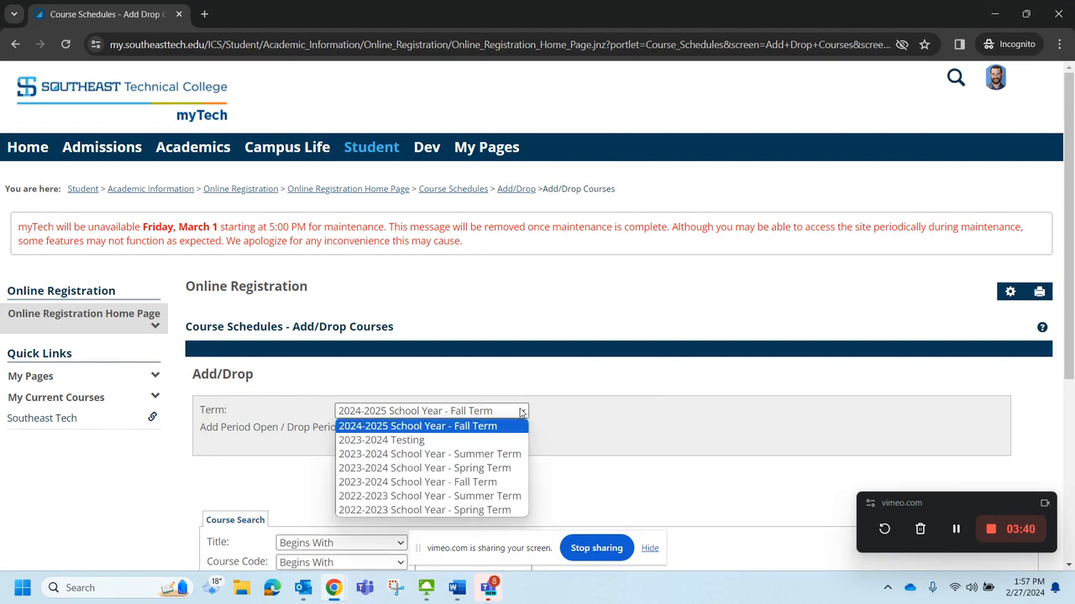
{"action": "left_click", "coordinate": [416, 426]}
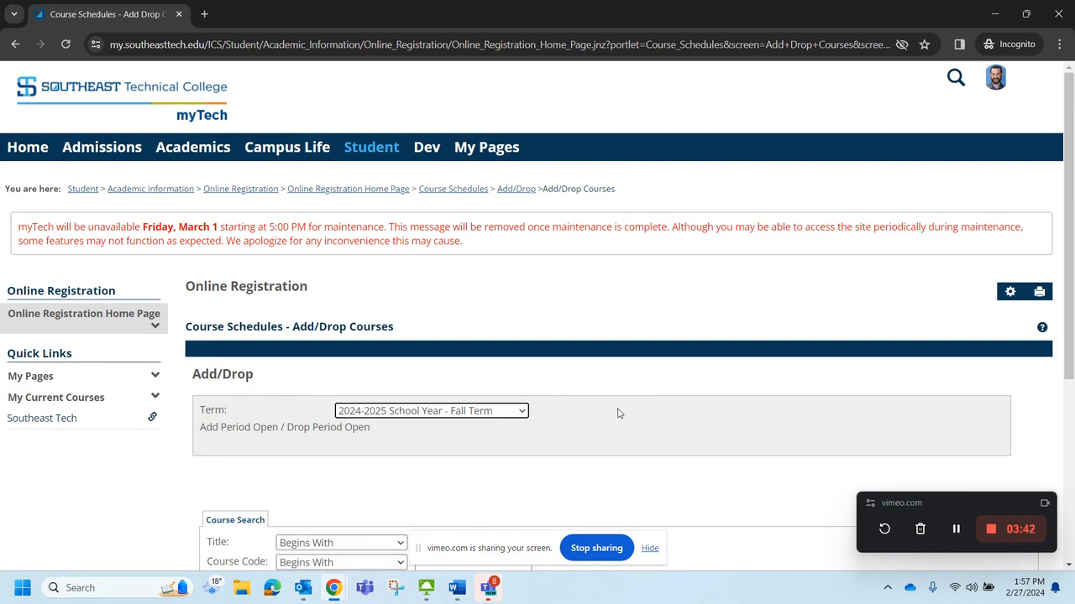
{"action": "scroll", "scroll_direction": "down", "scroll_amount": 3}
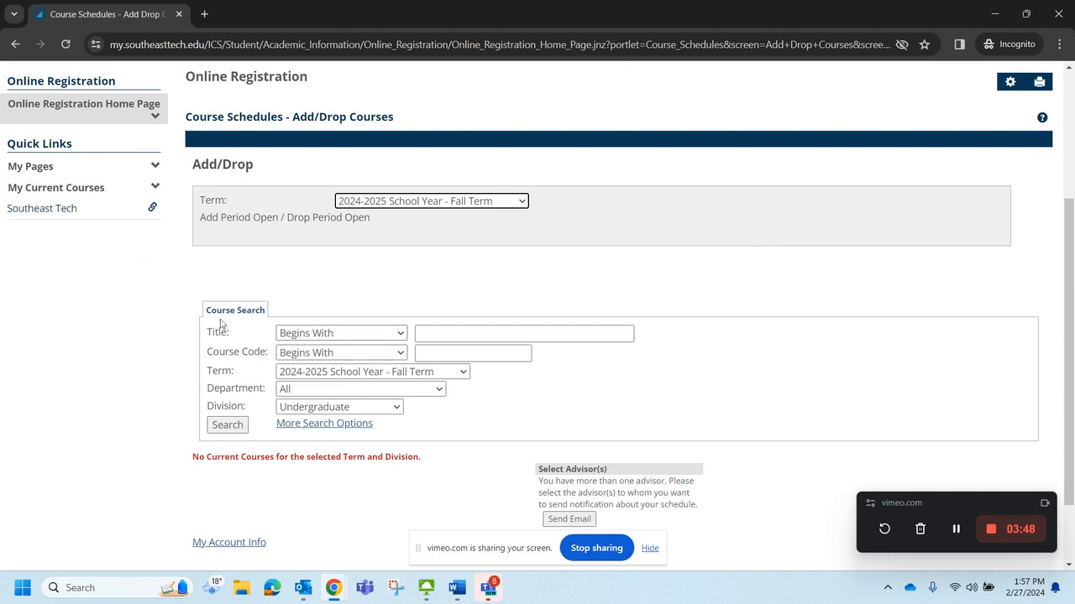
{"action": "mouse_move", "coordinate": [363, 281]}
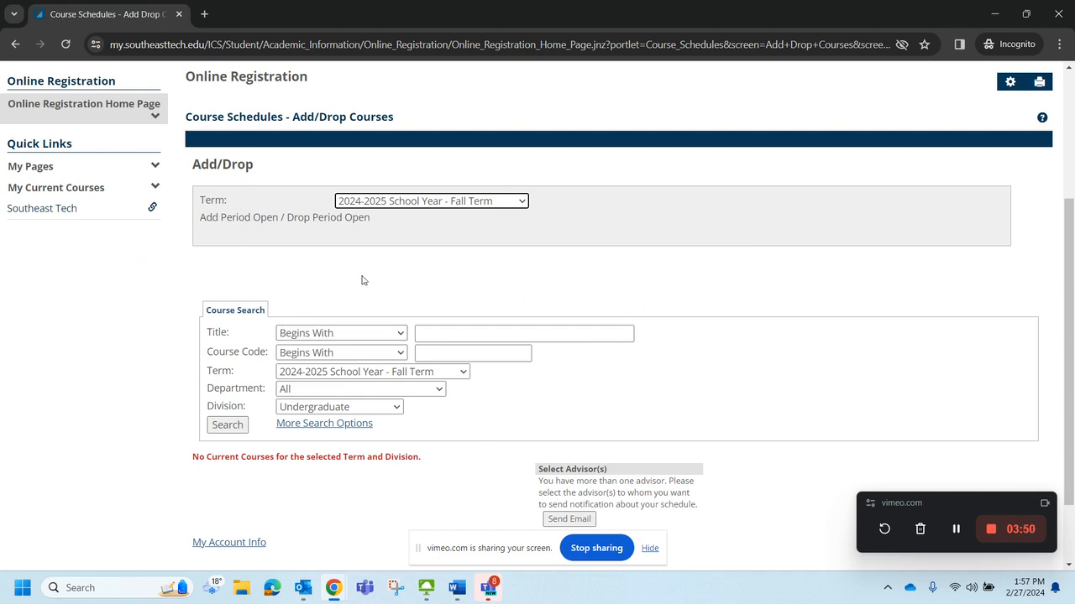
{"action": "mouse_move", "coordinate": [165, 444]}
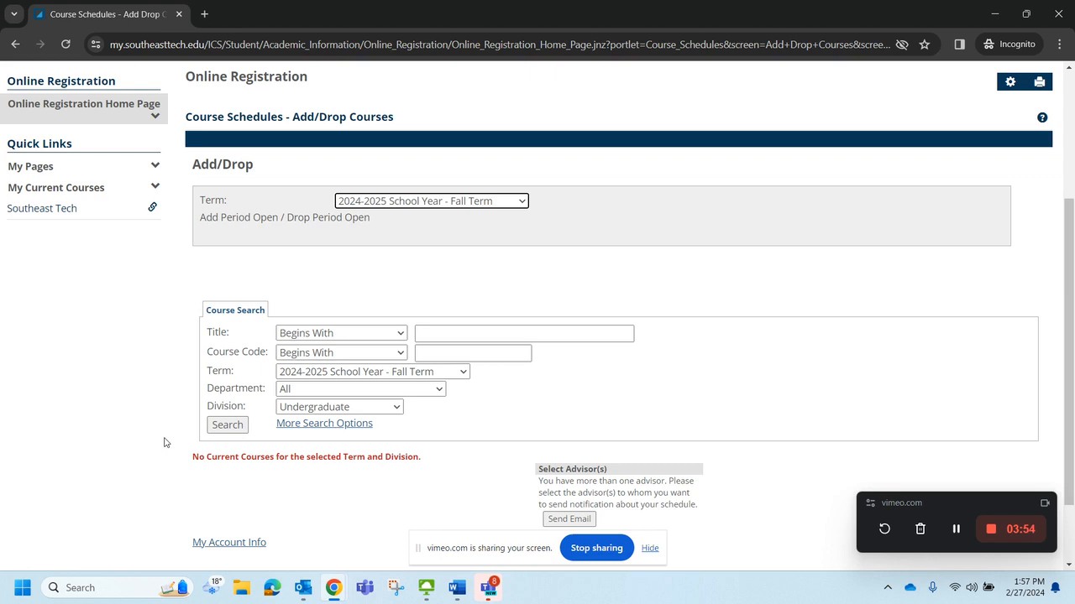
{"action": "mouse_move", "coordinate": [997, 440]}
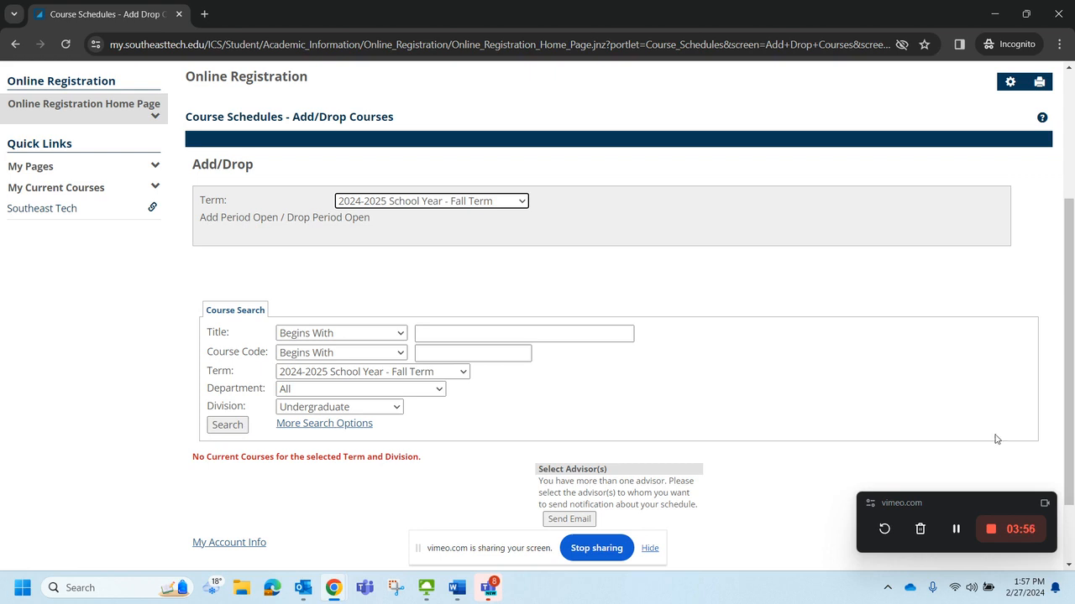
{"action": "mouse_move", "coordinate": [537, 273]}
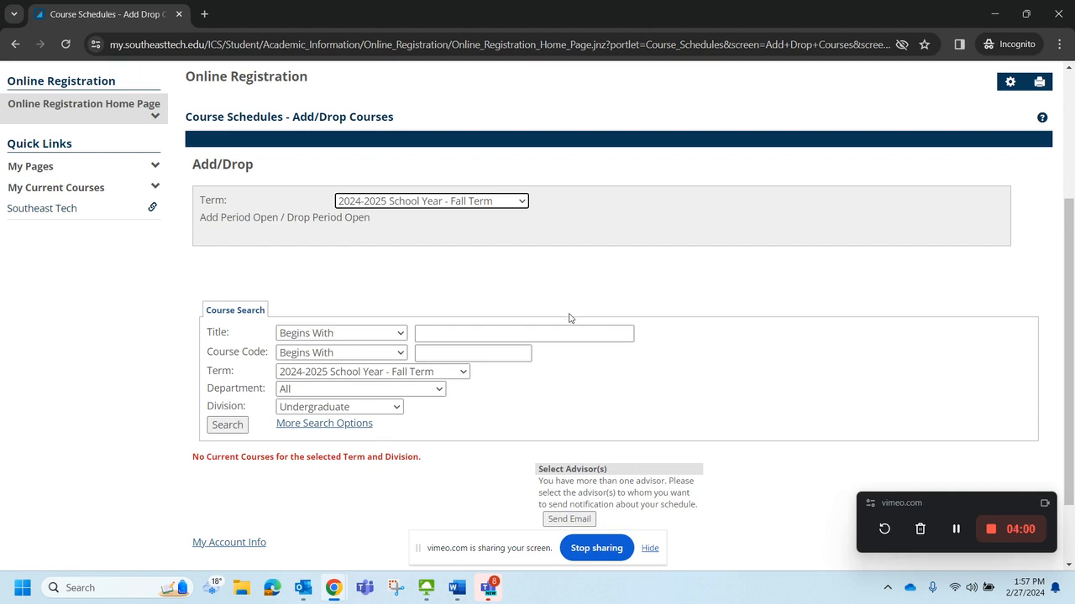
{"action": "scroll", "scroll_direction": "down", "scroll_amount": 3}
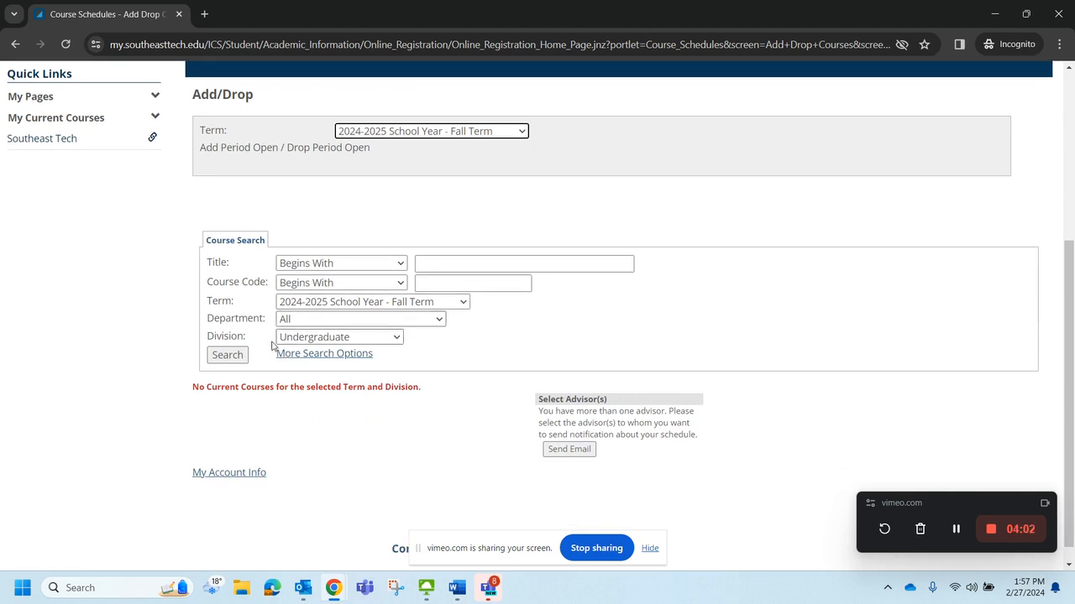
{"action": "left_click", "coordinate": [227, 354]}
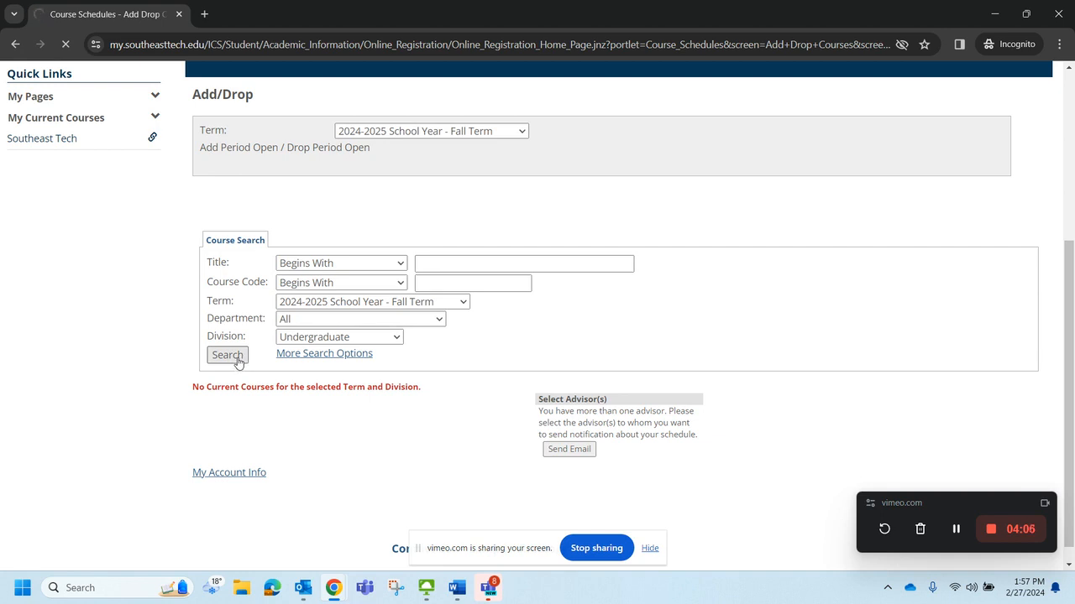
{"action": "left_click", "coordinate": [226, 354]}
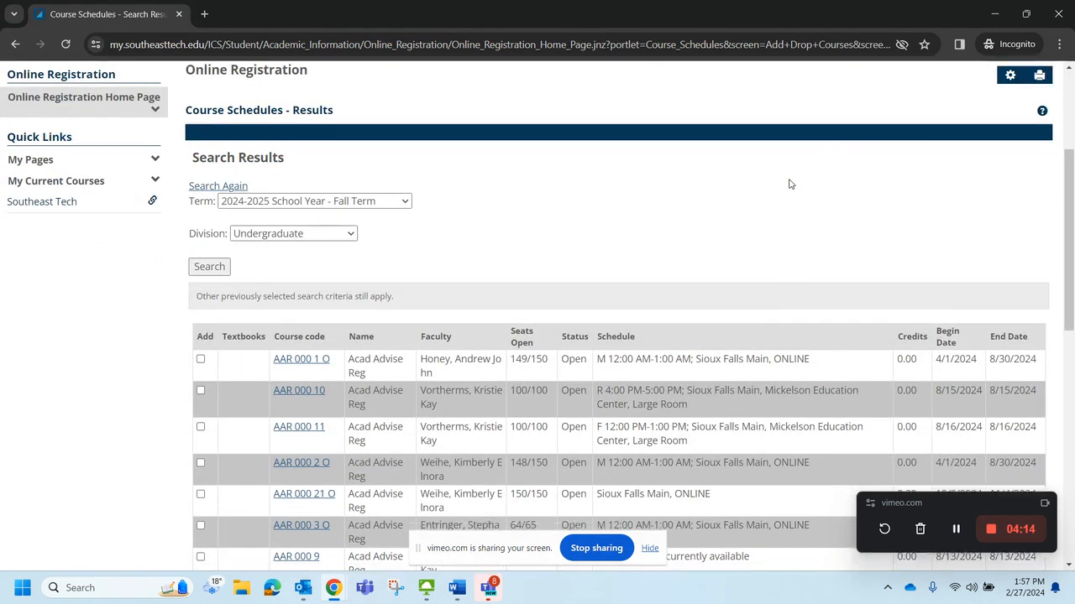
{"action": "scroll", "scroll_direction": "down", "scroll_amount": 3}
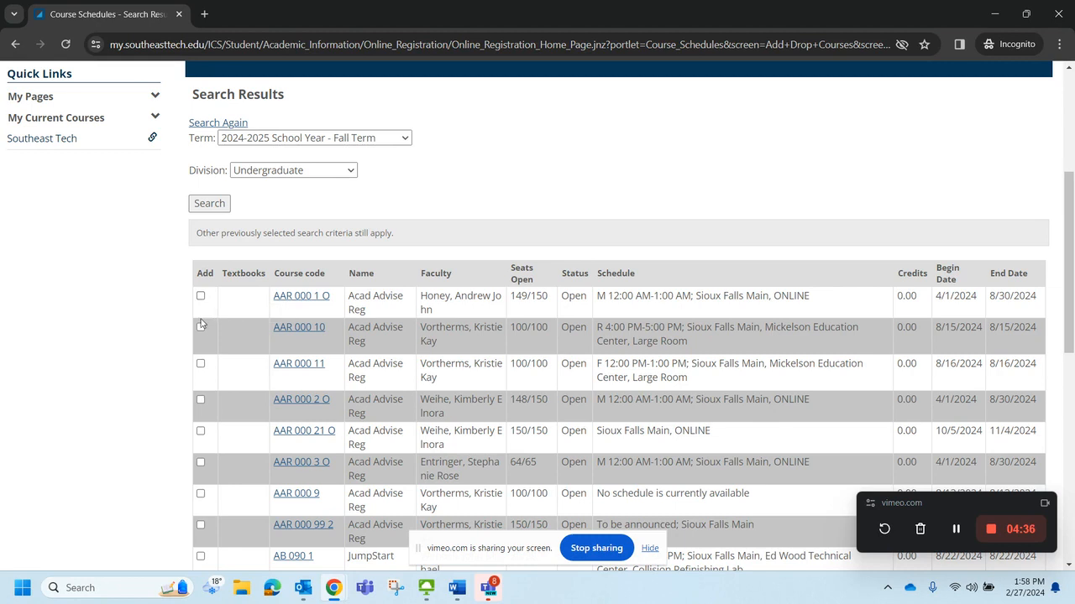
{"action": "mouse_move", "coordinate": [202, 327]}
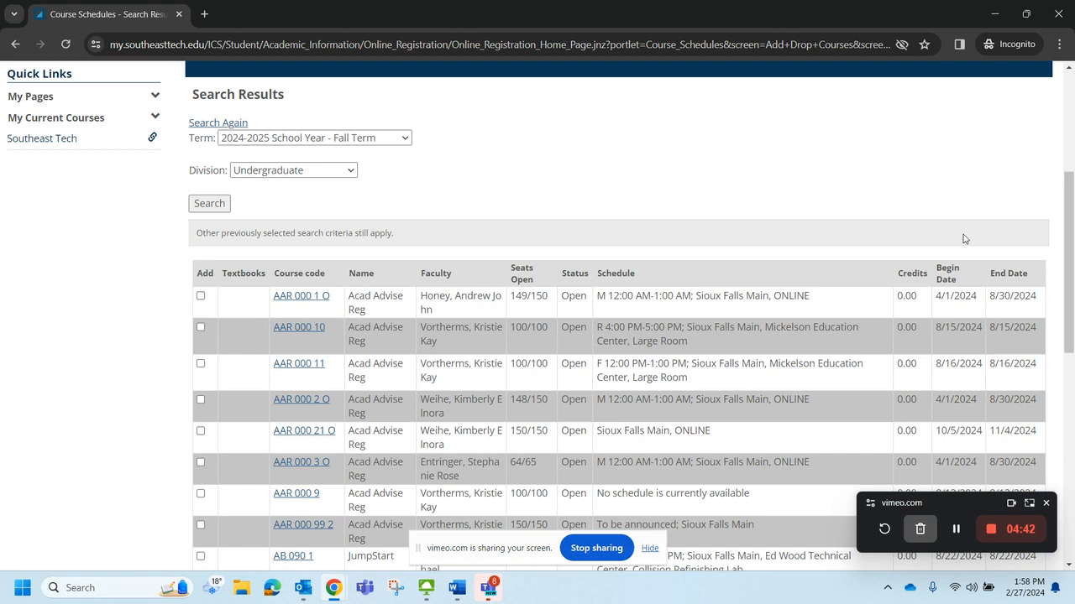
{"action": "mouse_move", "coordinate": [507, 266]}
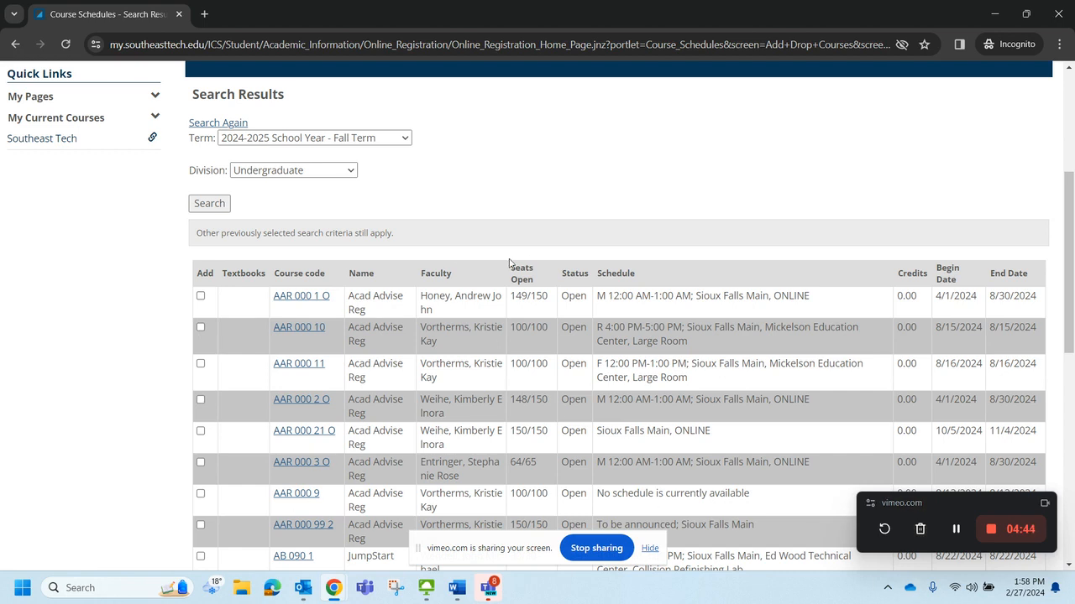
{"action": "scroll", "scroll_direction": "down", "scroll_amount": 3}
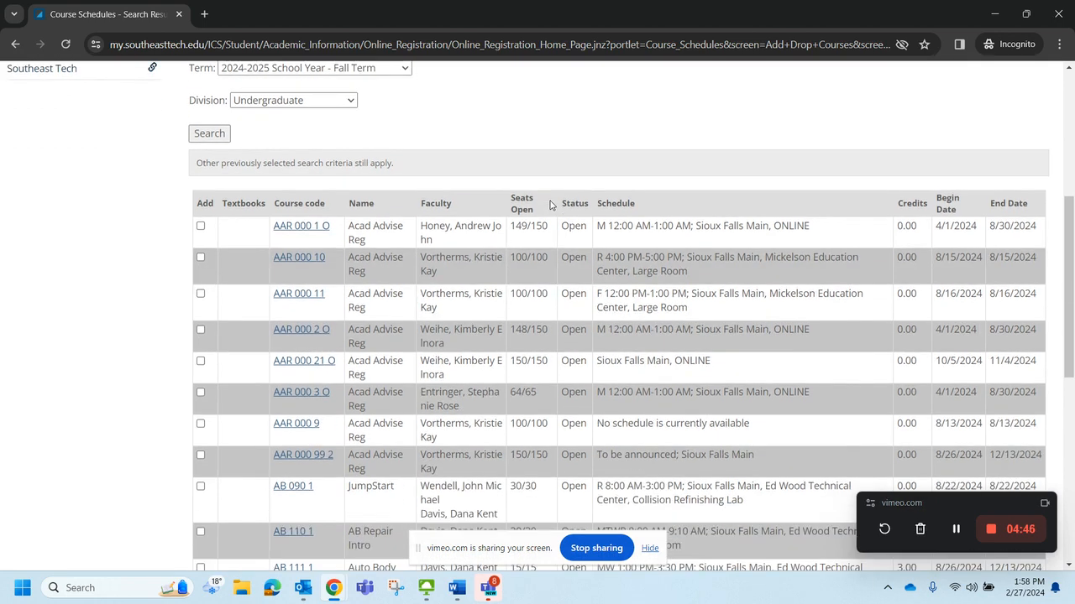
{"action": "scroll", "scroll_direction": "down", "scroll_amount": 3}
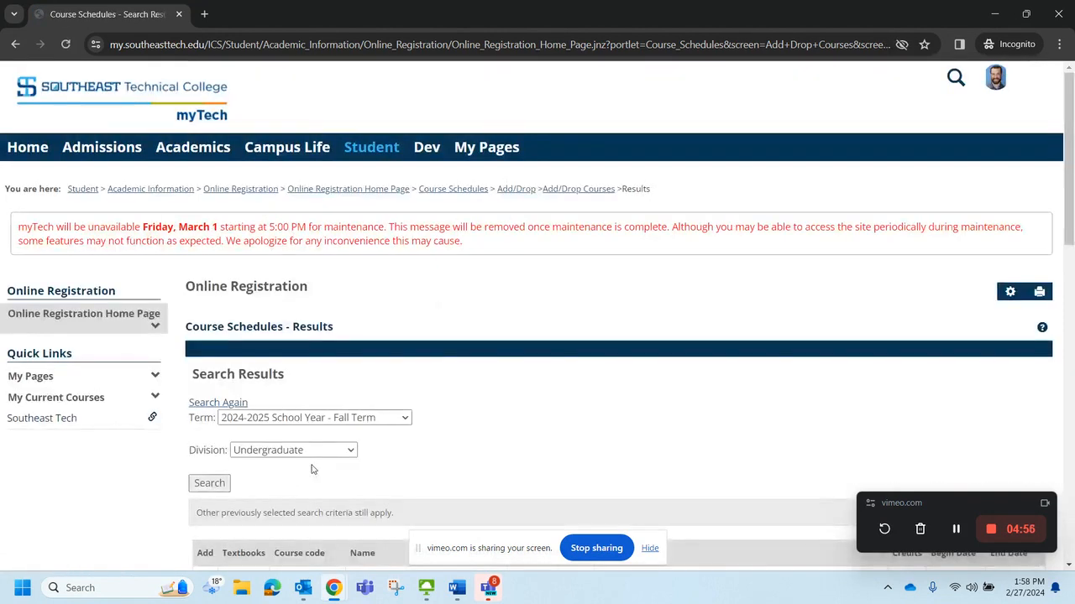
{"action": "mouse_move", "coordinate": [504, 378]}
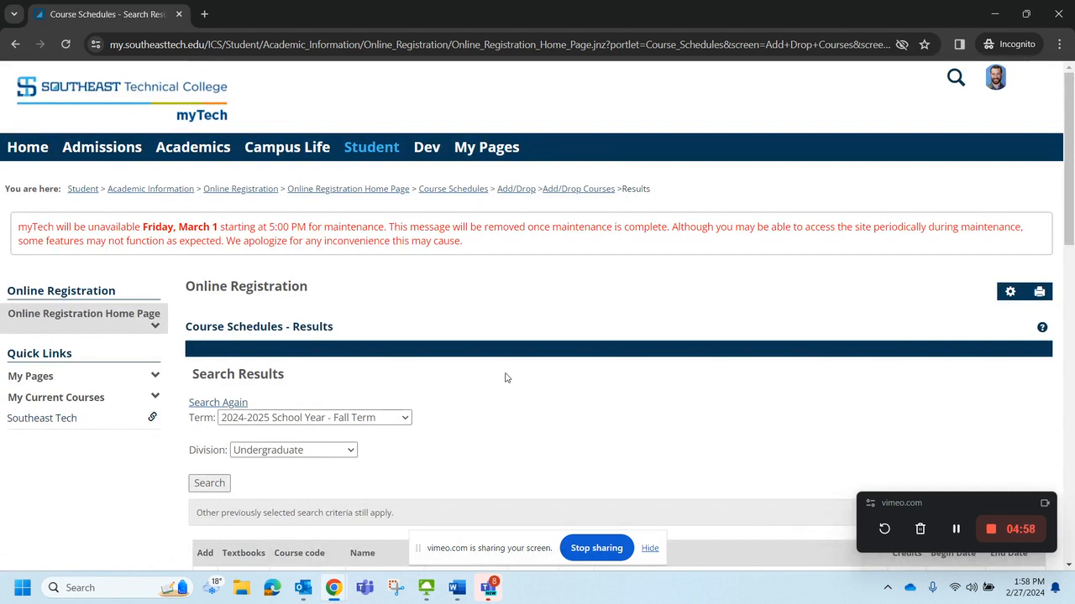
Scroll the fall results down to the BUS 101 and BUS 130 course rows
{"action": "scroll", "scroll_direction": "down", "scroll_amount": 3}
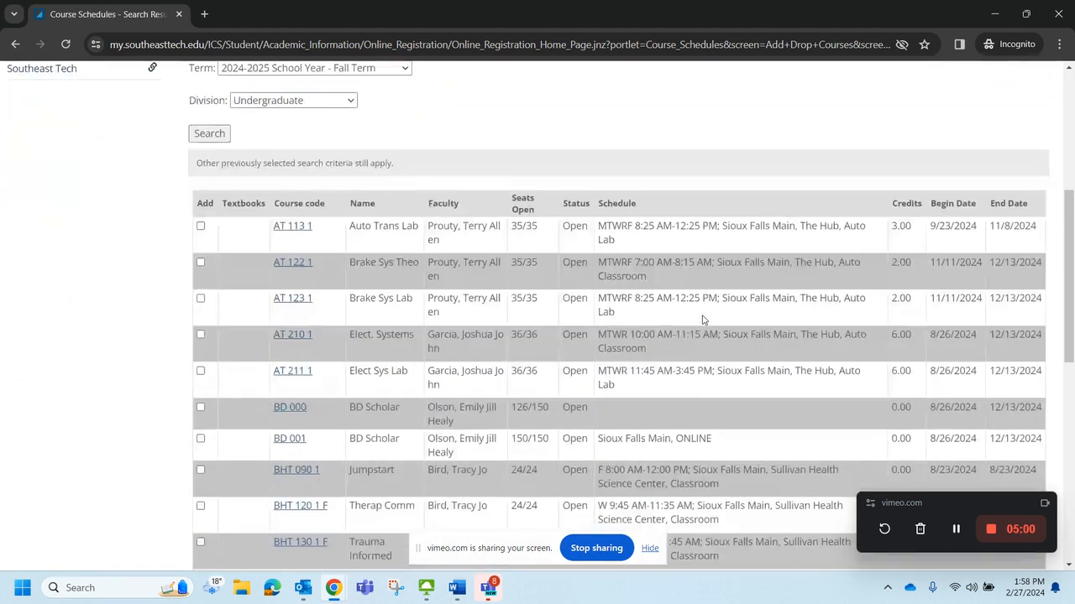
{"action": "scroll", "scroll_direction": "down", "scroll_amount": 3}
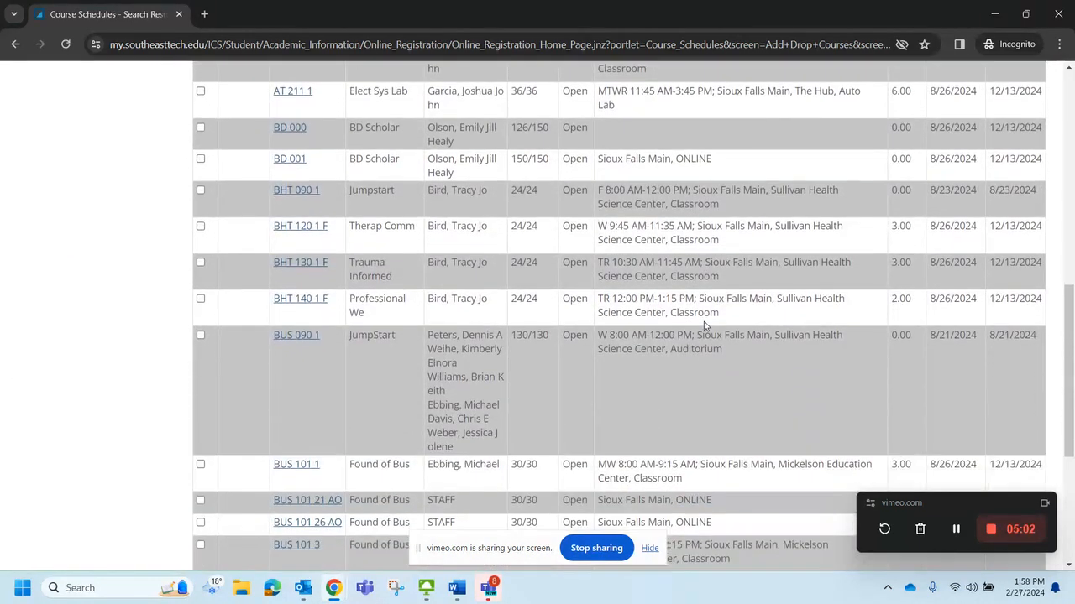
{"action": "scroll", "scroll_direction": "down", "scroll_amount": 3}
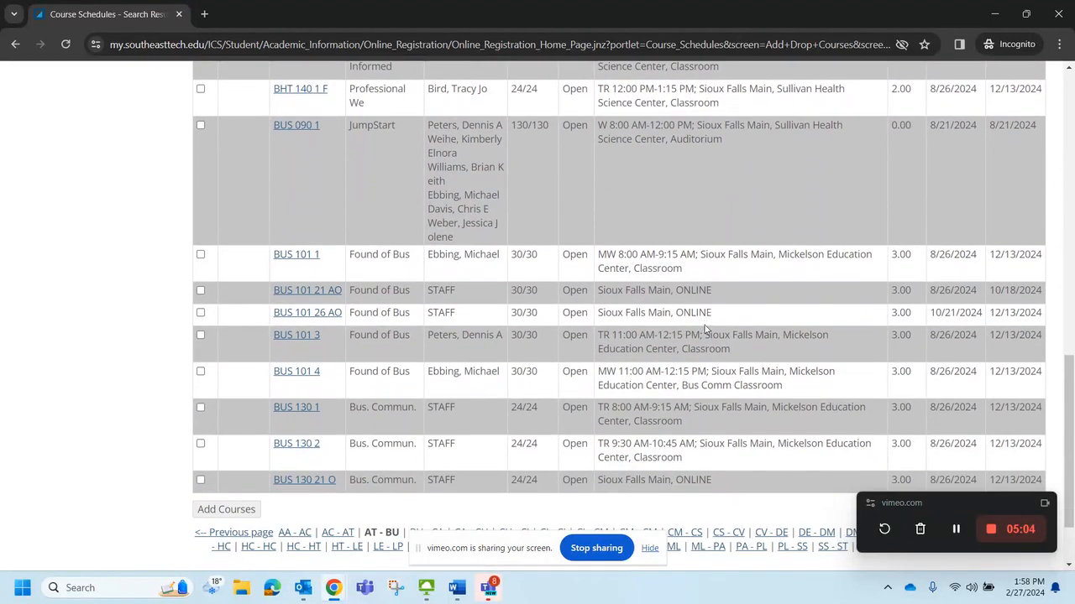
{"action": "mouse_move", "coordinate": [208, 274]}
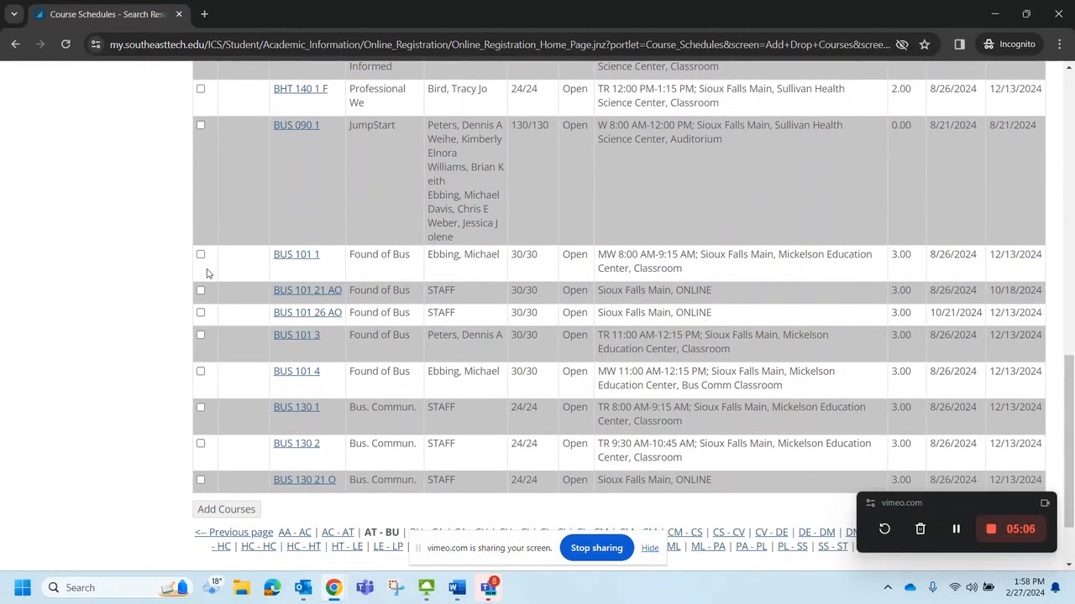
{"action": "mouse_move", "coordinate": [200, 346]}
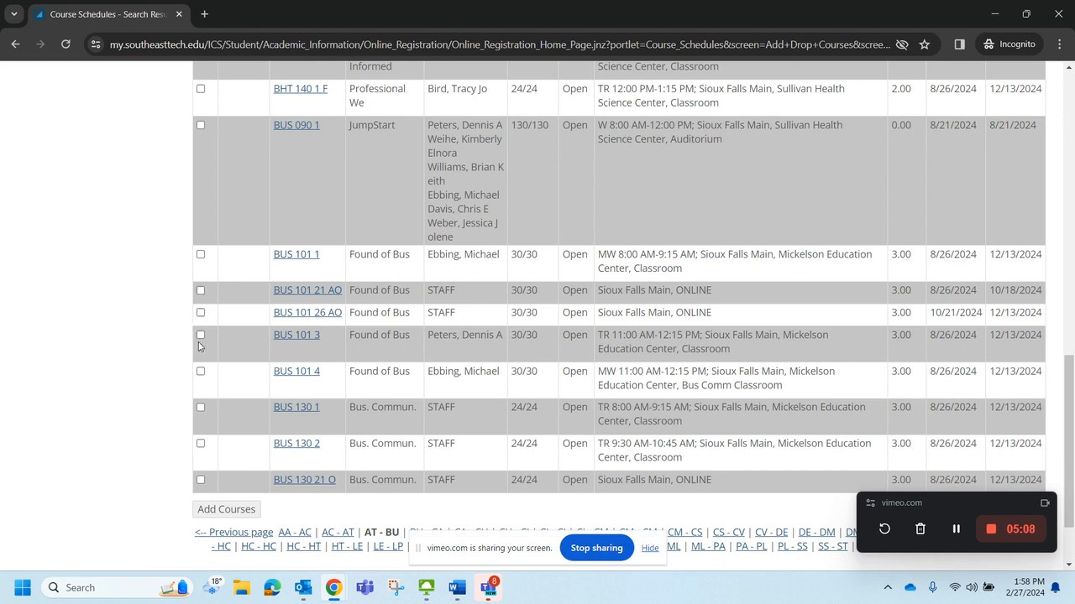
{"action": "mouse_move", "coordinate": [336, 364]}
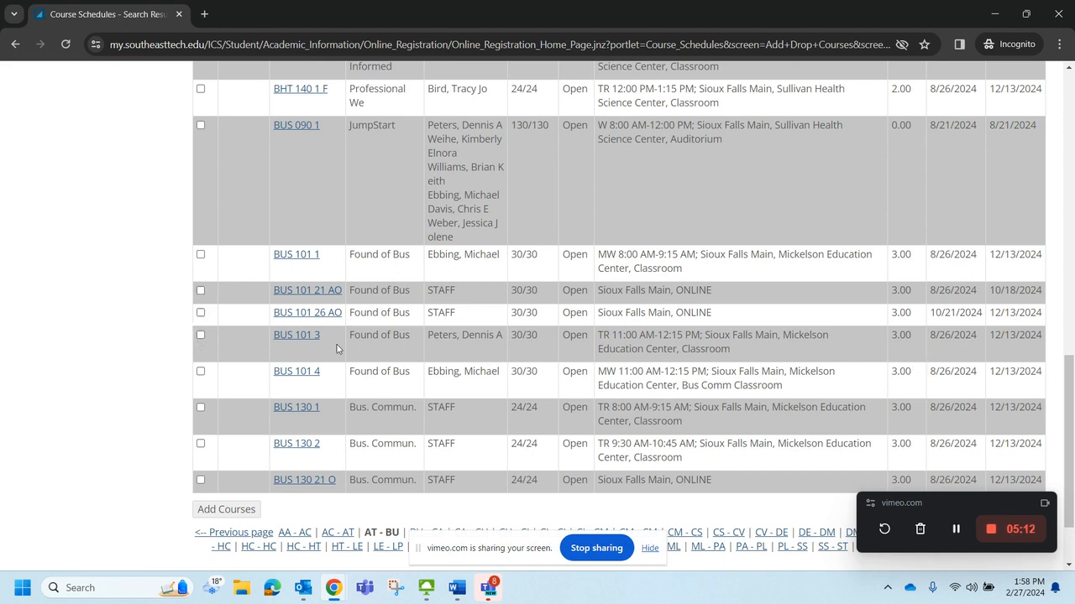
{"action": "mouse_move", "coordinate": [296, 334]}
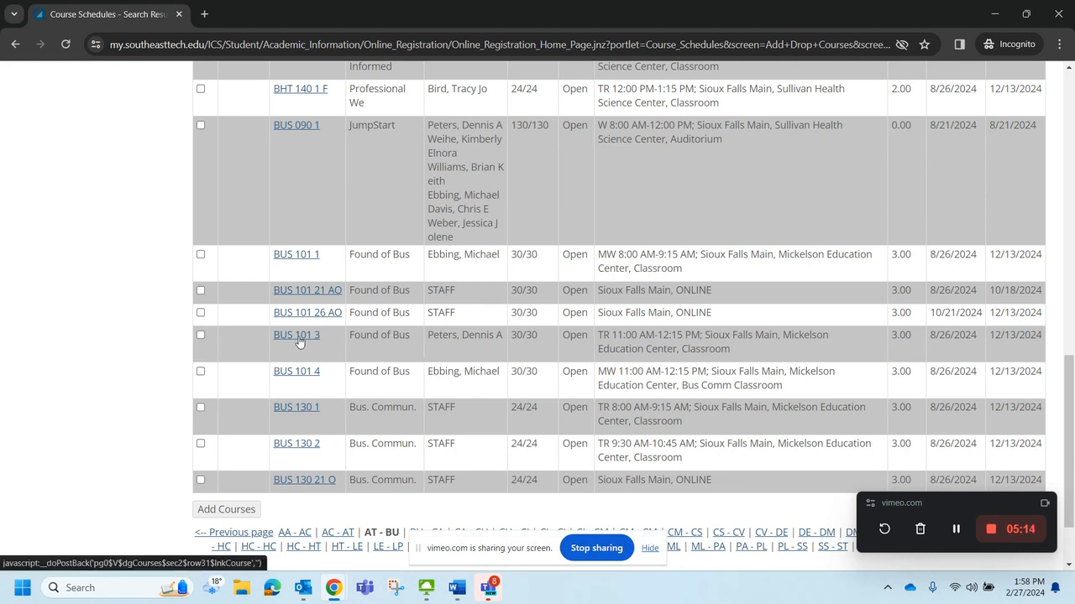
{"action": "mouse_move", "coordinate": [316, 344]}
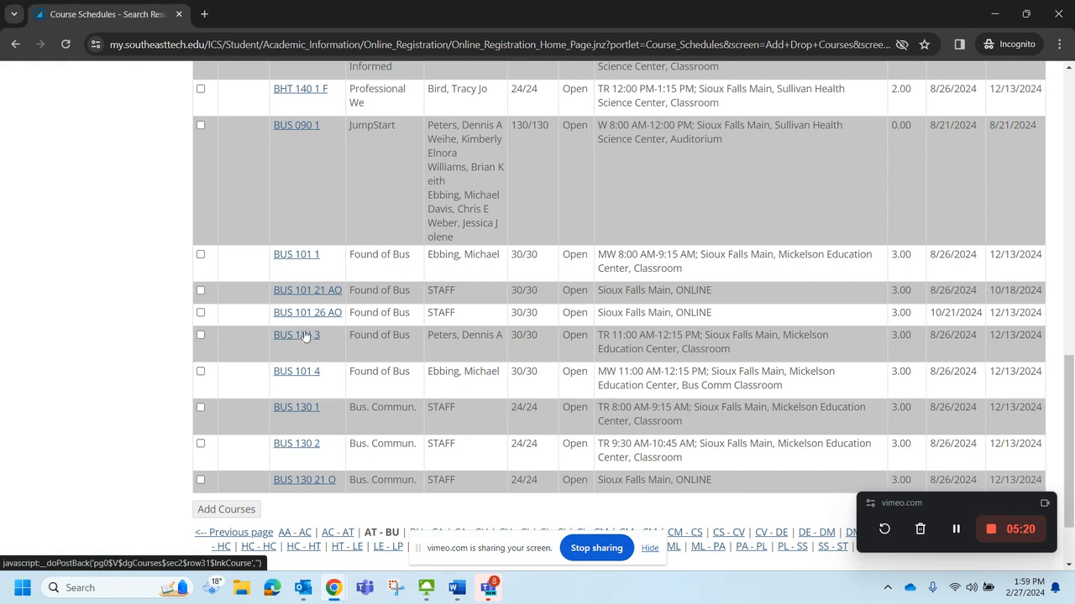
{"action": "mouse_move", "coordinate": [463, 334]}
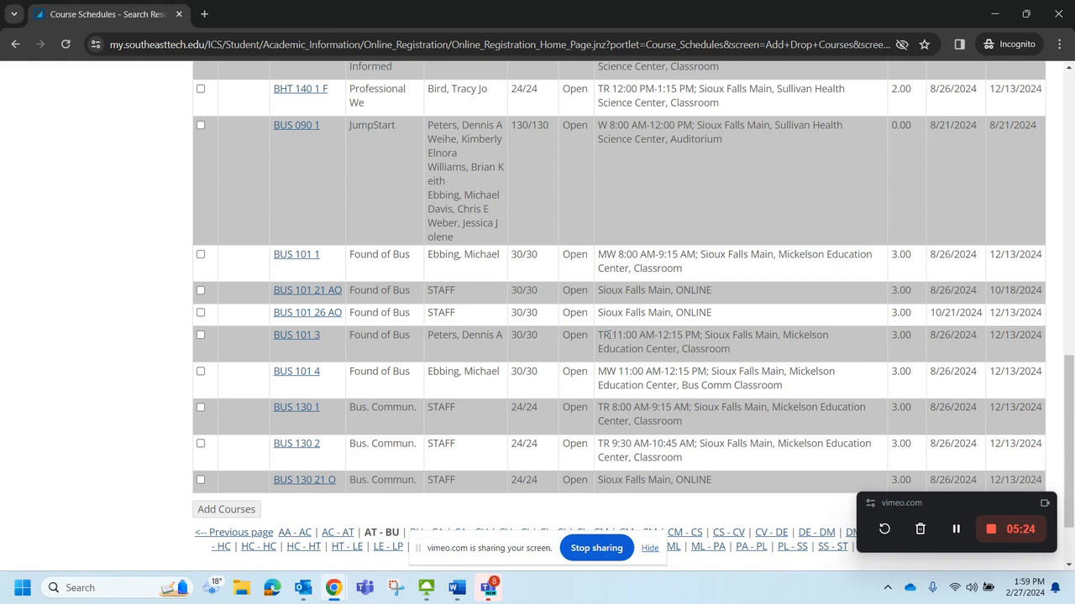
{"action": "mouse_move", "coordinate": [847, 346]}
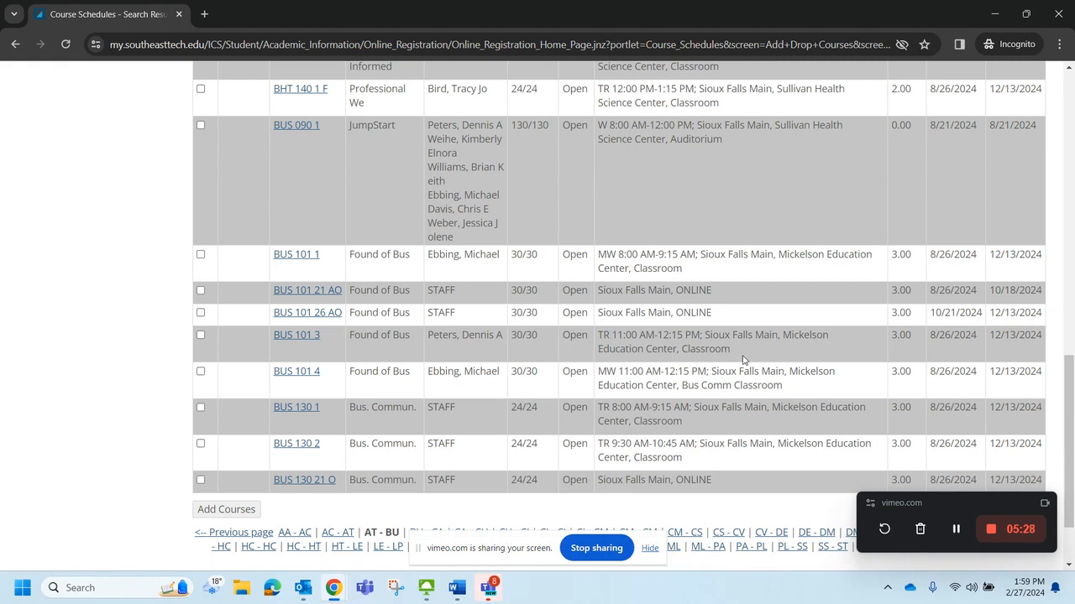
{"action": "mouse_move", "coordinate": [756, 311]}
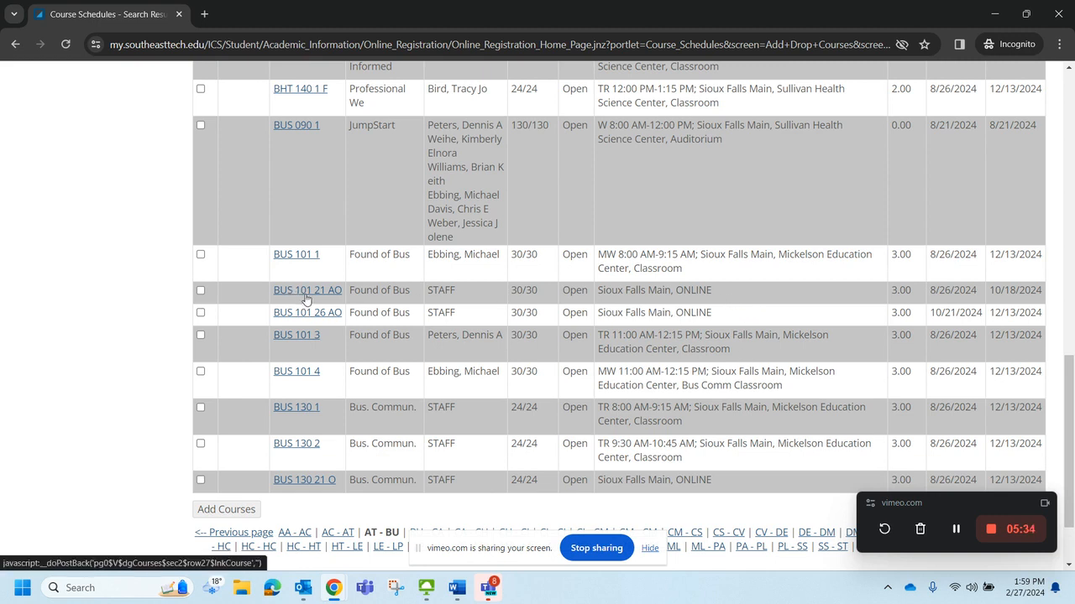
{"action": "mouse_move", "coordinate": [343, 299]}
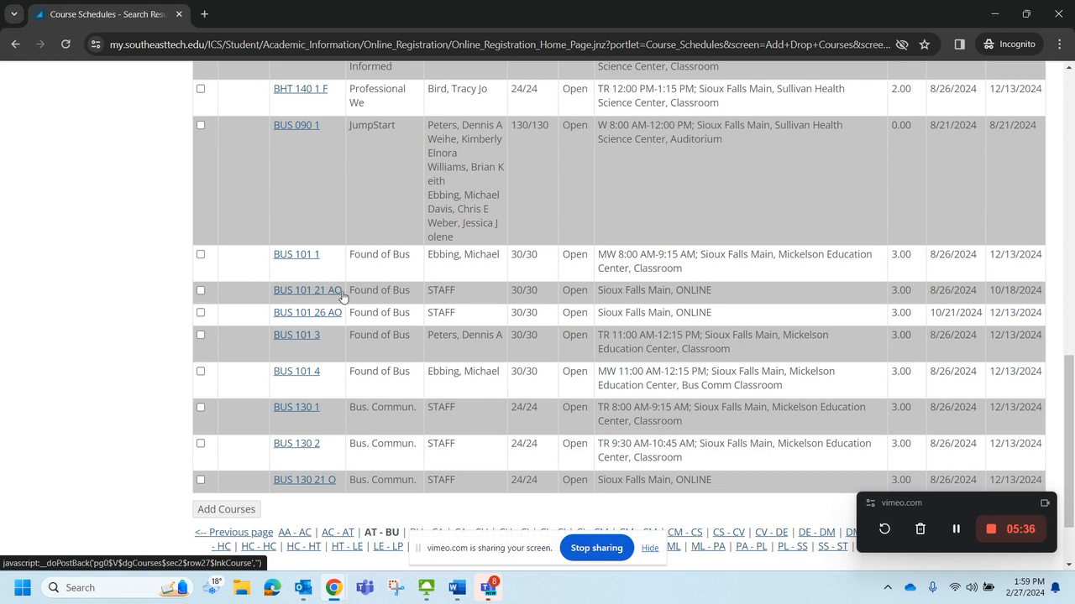
{"action": "mouse_move", "coordinate": [729, 295]}
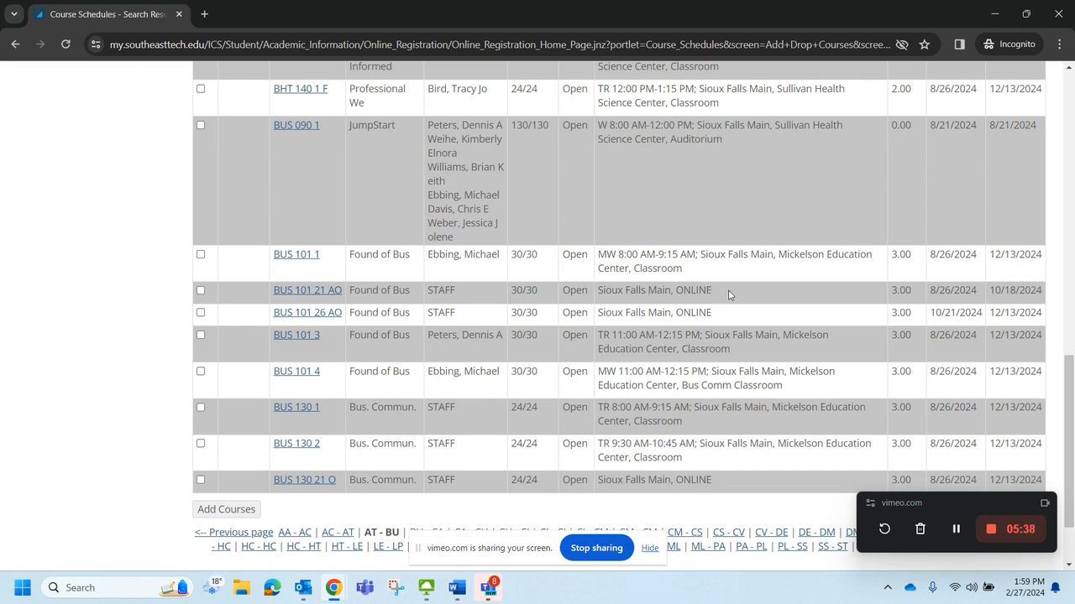
{"action": "mouse_move", "coordinate": [772, 293]}
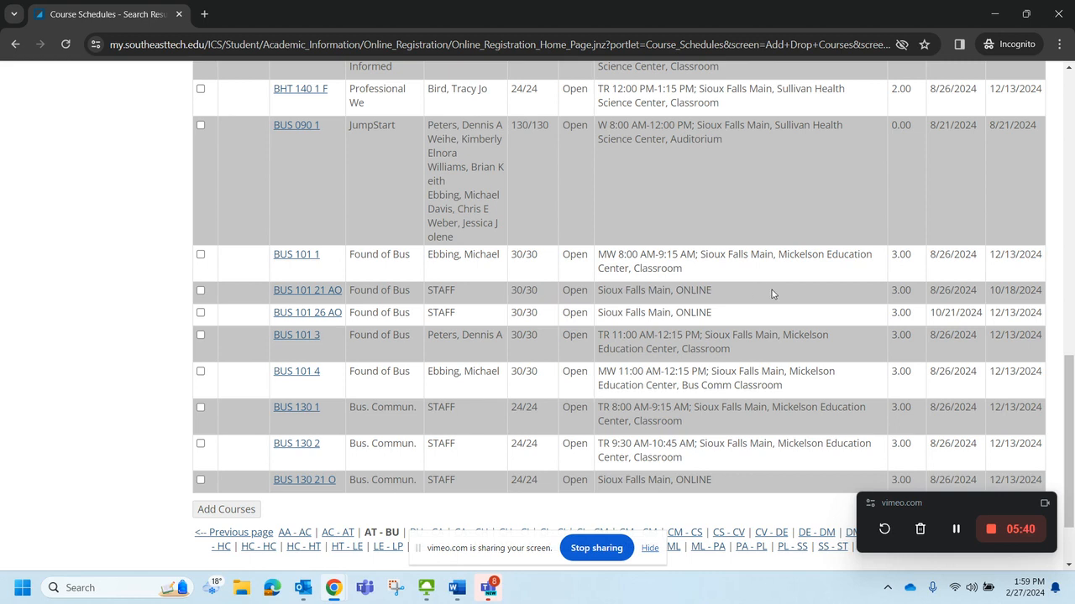
{"action": "mouse_move", "coordinate": [823, 437]}
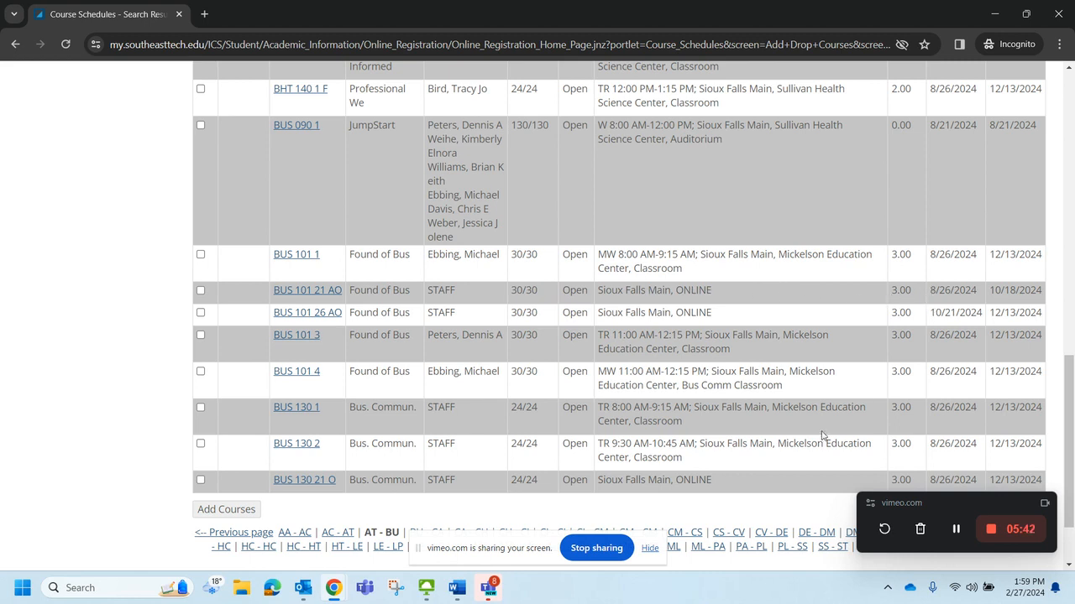
{"action": "mouse_move", "coordinate": [890, 326]}
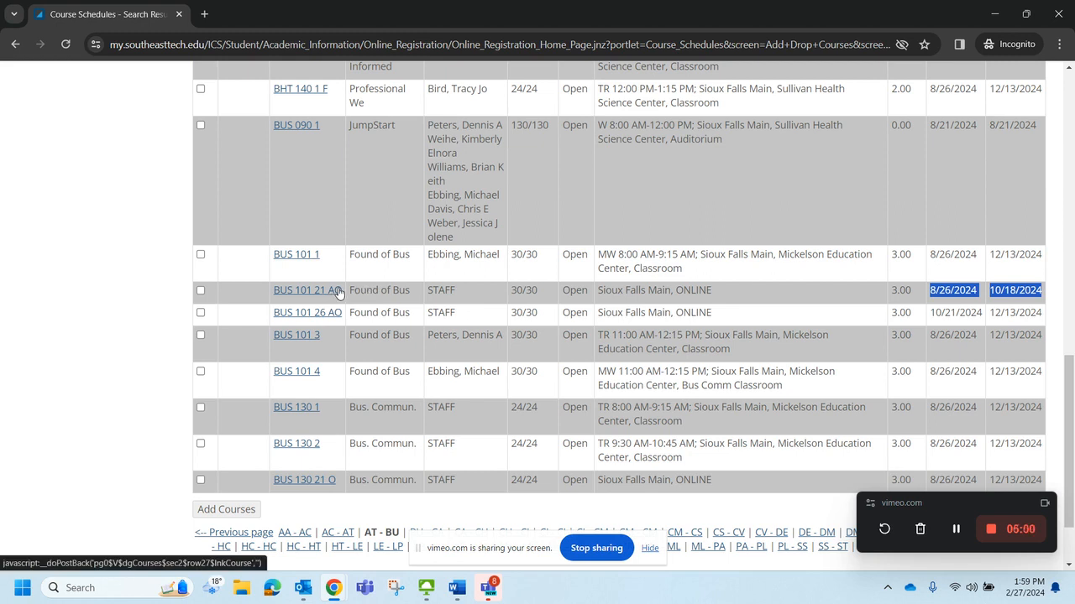
{"action": "mouse_move", "coordinate": [342, 277]}
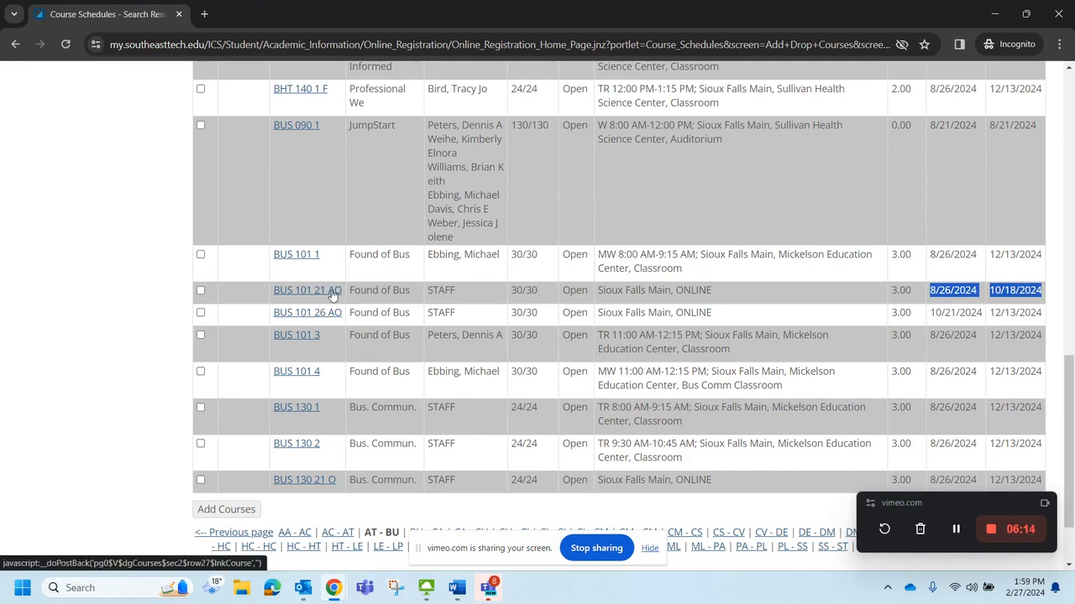
{"action": "mouse_move", "coordinate": [334, 293]}
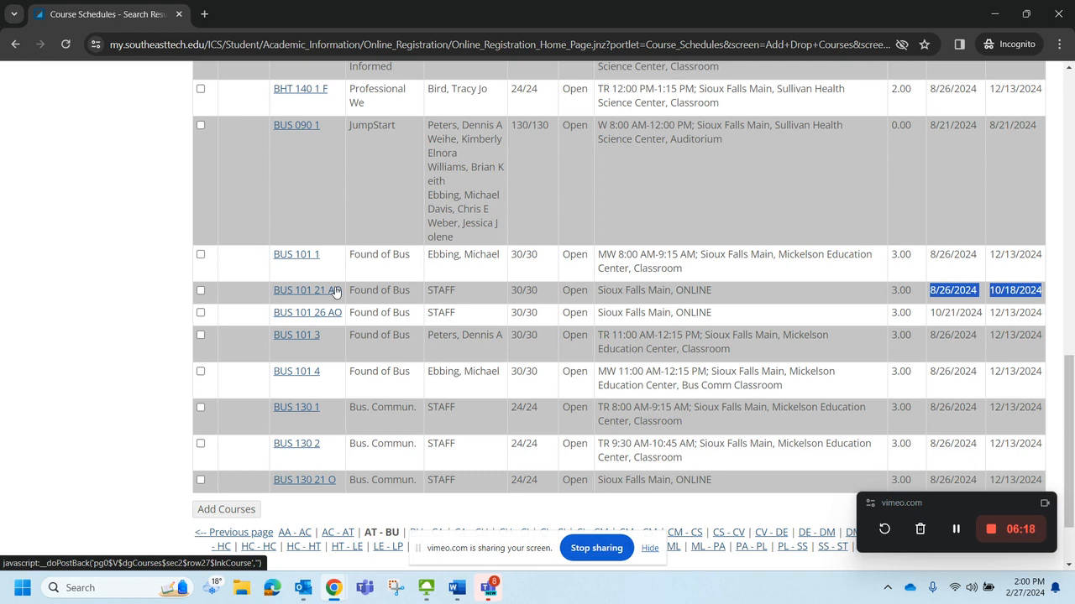
{"action": "mouse_move", "coordinate": [601, 203]}
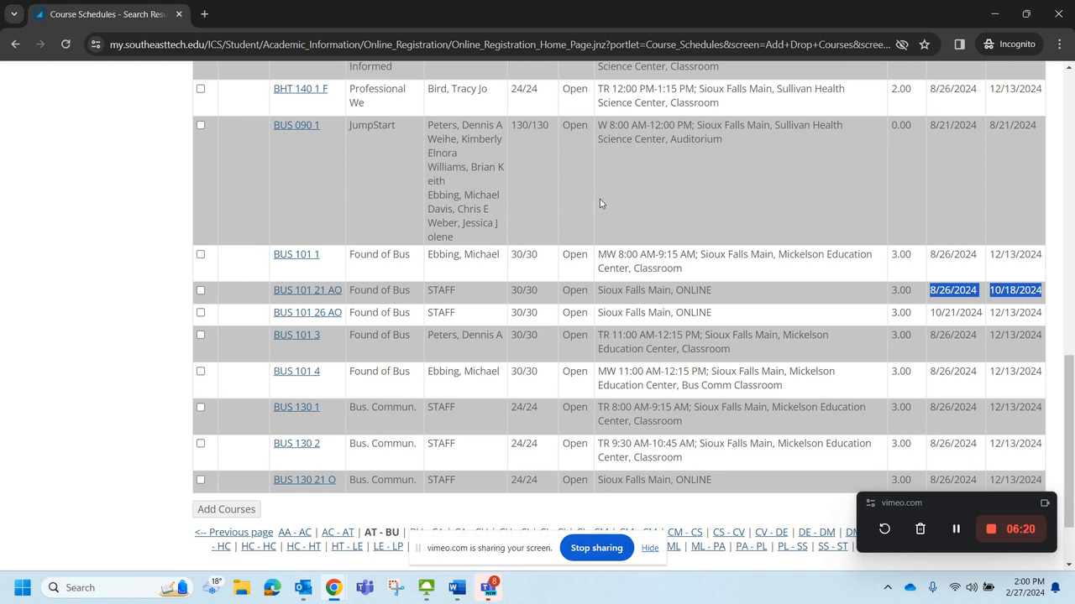
Check BUS 101 4 and online BUS 130 21 O and add the two courses
{"action": "scroll", "scroll_direction": "down", "scroll_amount": 3}
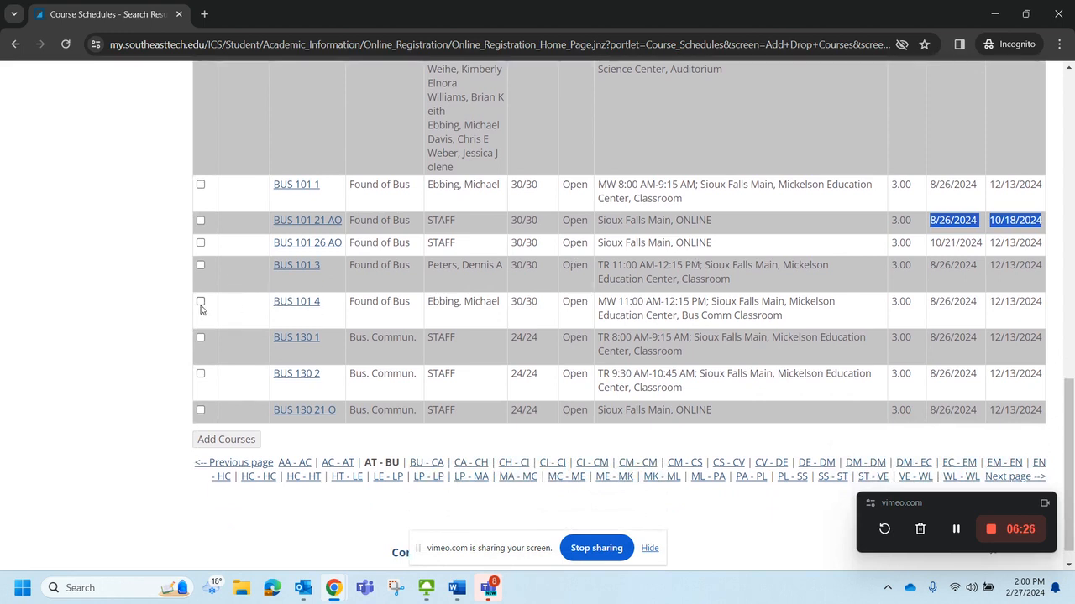
{"action": "left_click", "coordinate": [201, 302]}
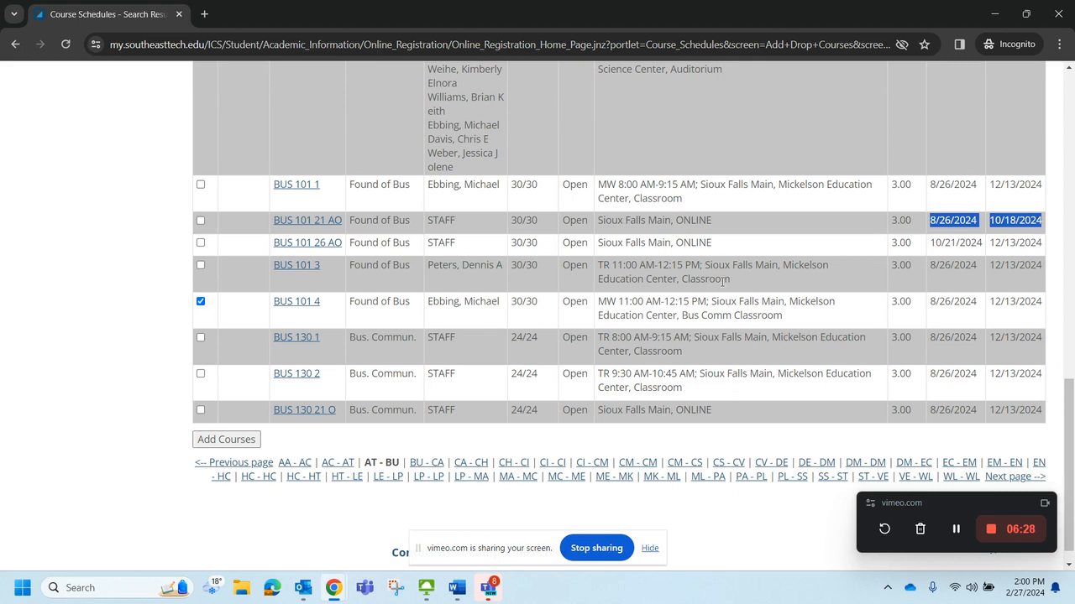
{"action": "mouse_move", "coordinate": [447, 331]}
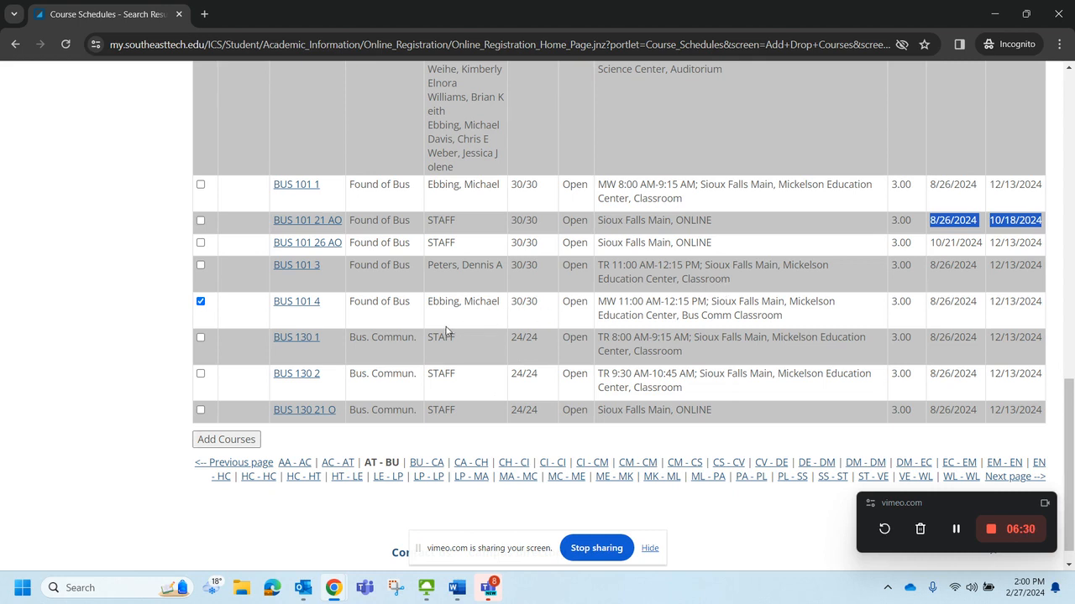
{"action": "mouse_move", "coordinate": [211, 419]}
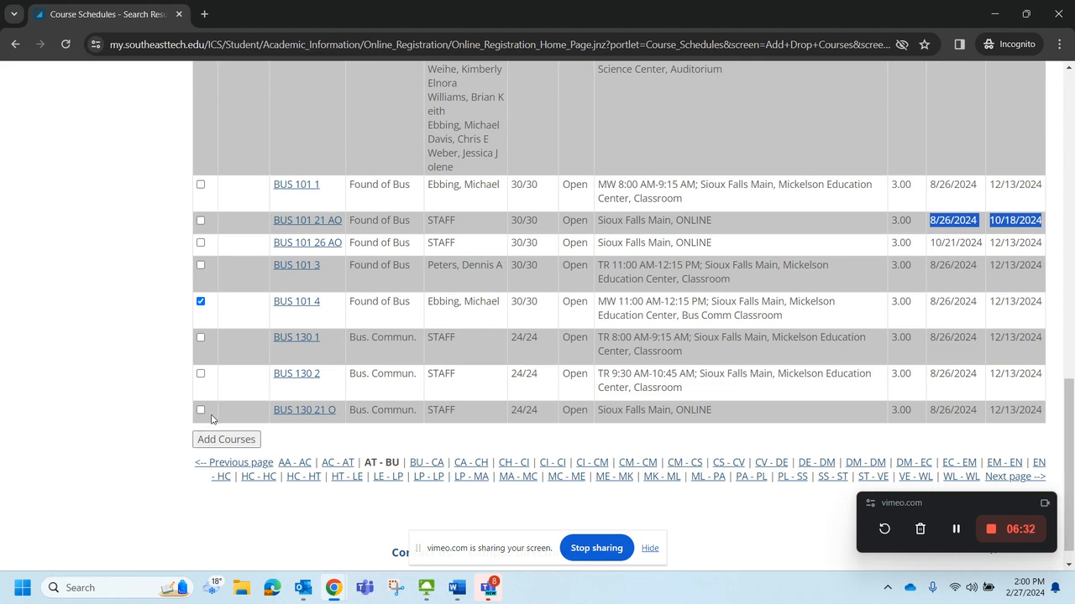
{"action": "mouse_move", "coordinate": [201, 409]}
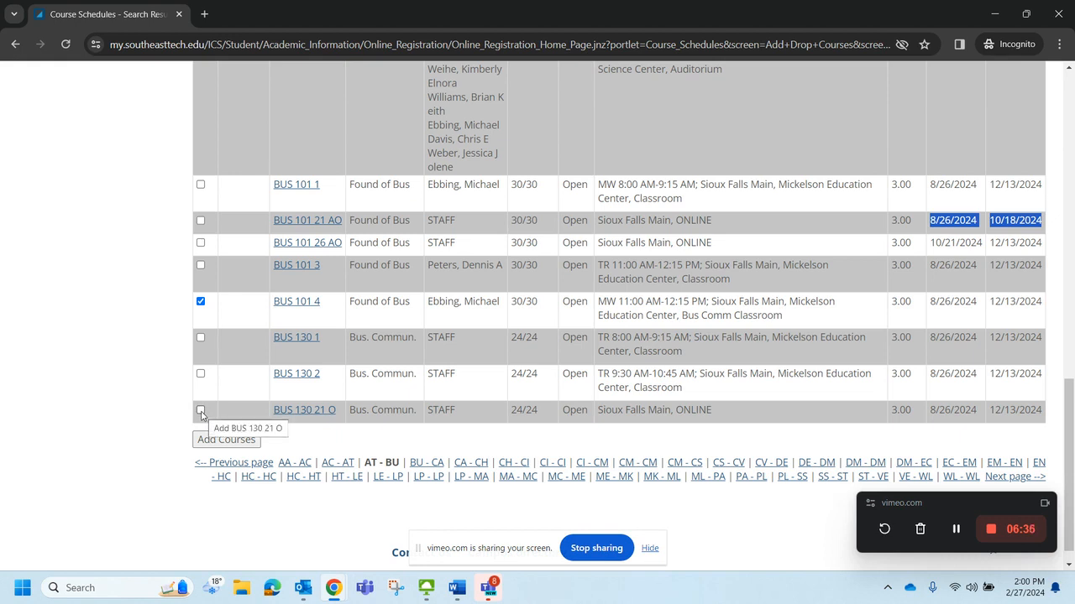
{"action": "left_click", "coordinate": [202, 410]}
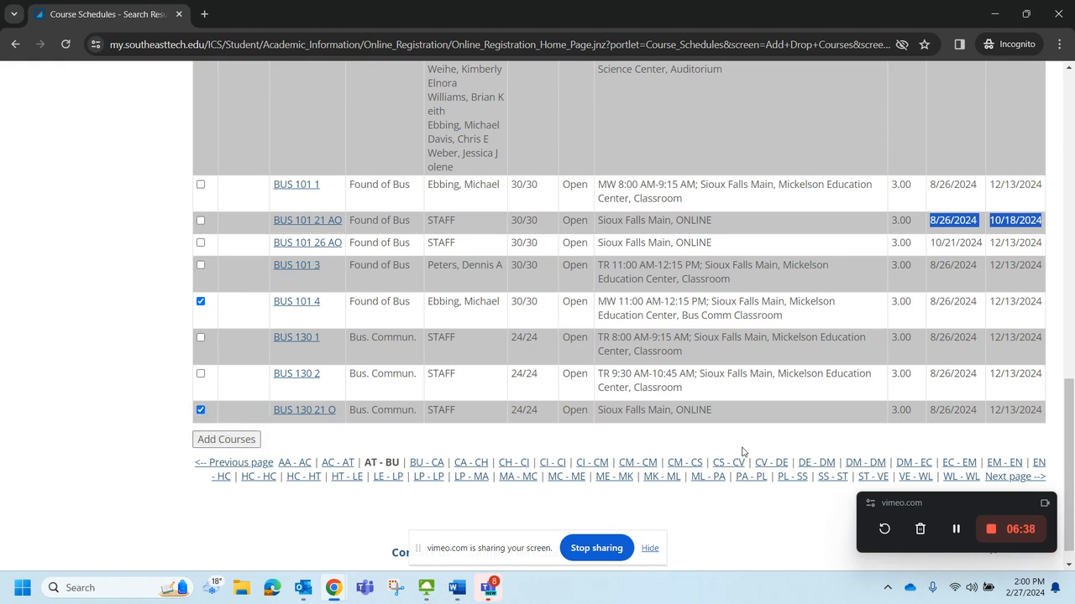
{"action": "mouse_move", "coordinate": [927, 420]}
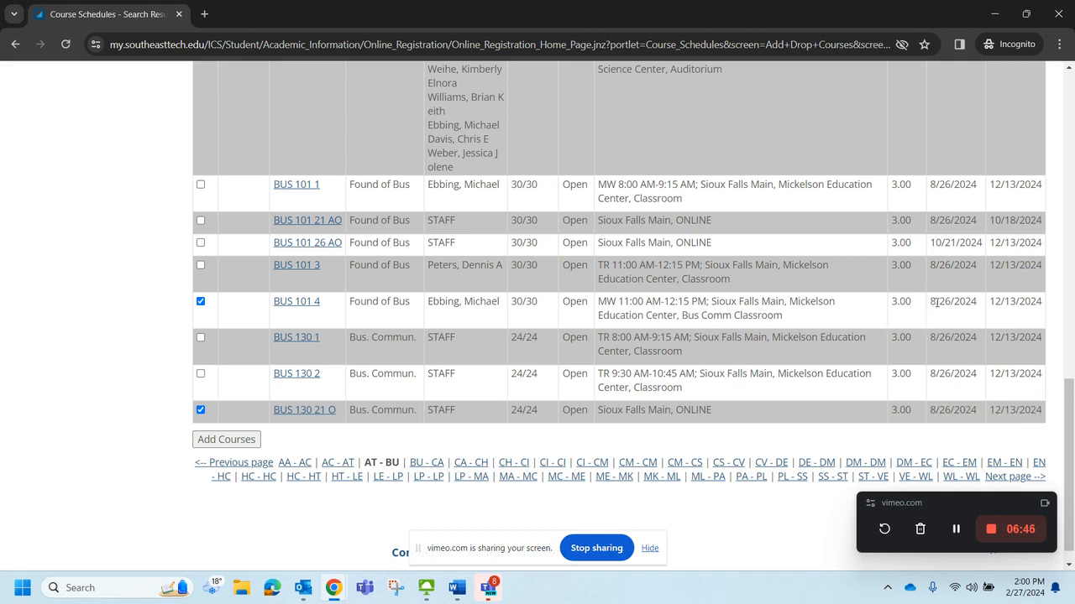
{"action": "mouse_move", "coordinate": [712, 359]}
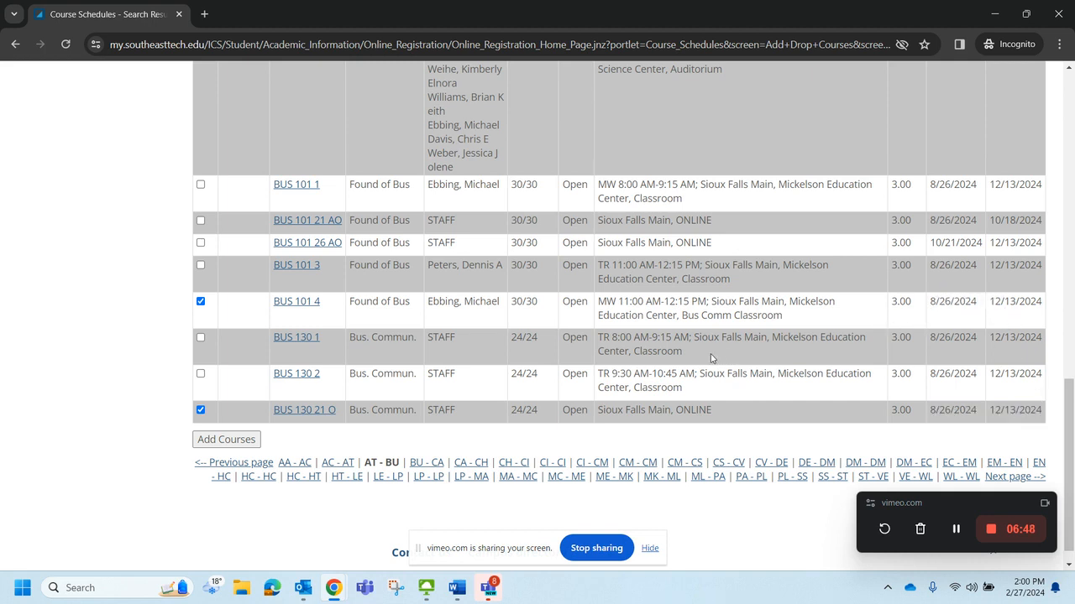
{"action": "left_click", "coordinate": [225, 440]}
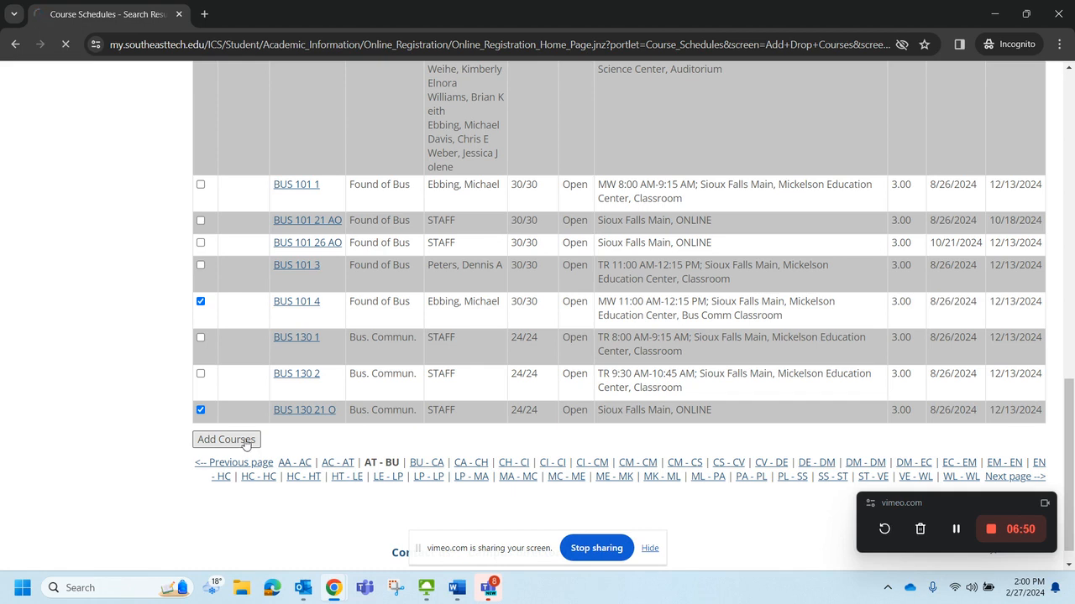
Review the success messages and Your Schedule showing both business courses at 6 credits
{"action": "left_click", "coordinate": [225, 440]}
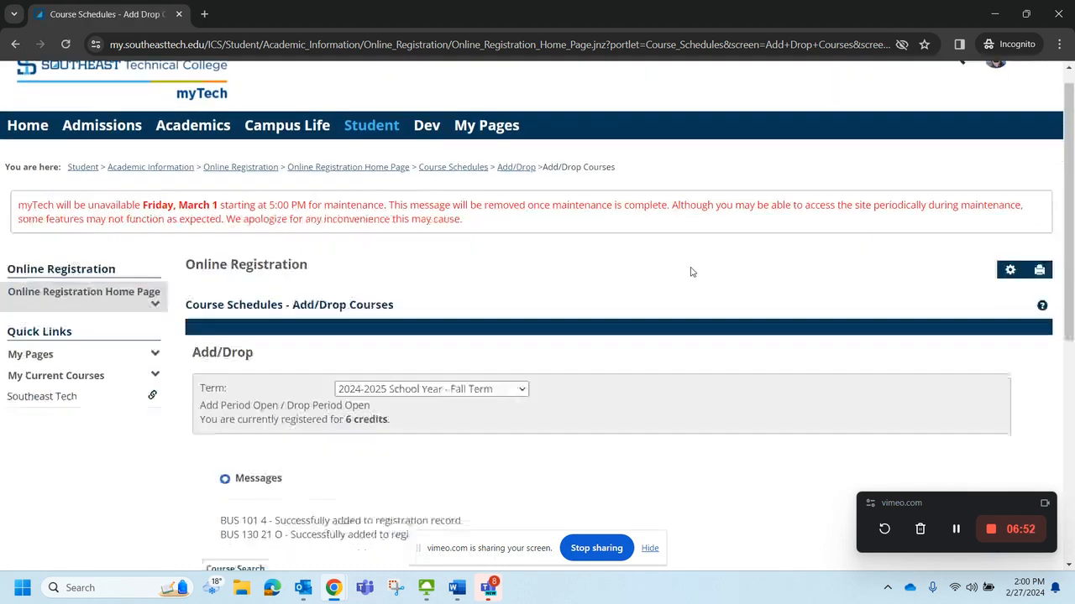
{"action": "scroll", "scroll_direction": "down", "scroll_amount": 3}
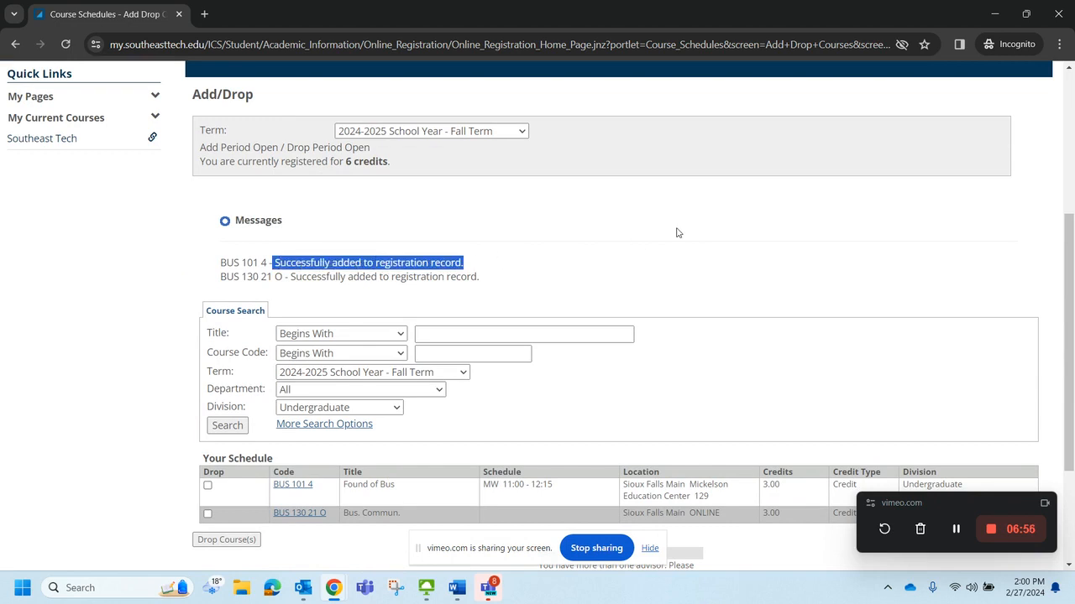
{"action": "scroll", "scroll_direction": "down", "scroll_amount": 3}
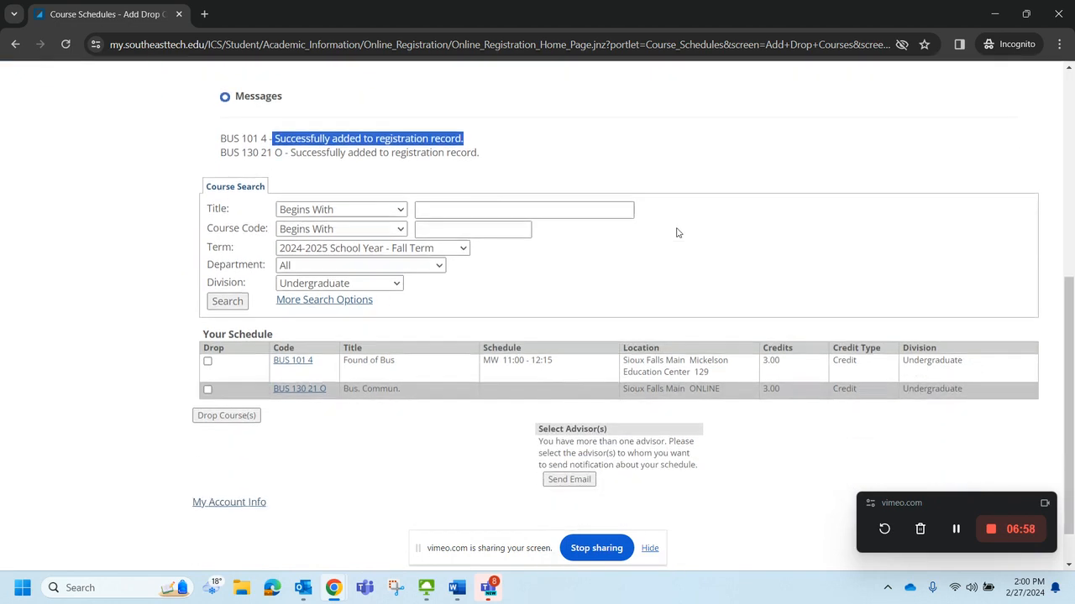
{"action": "scroll", "scroll_direction": "down", "scroll_amount": 3}
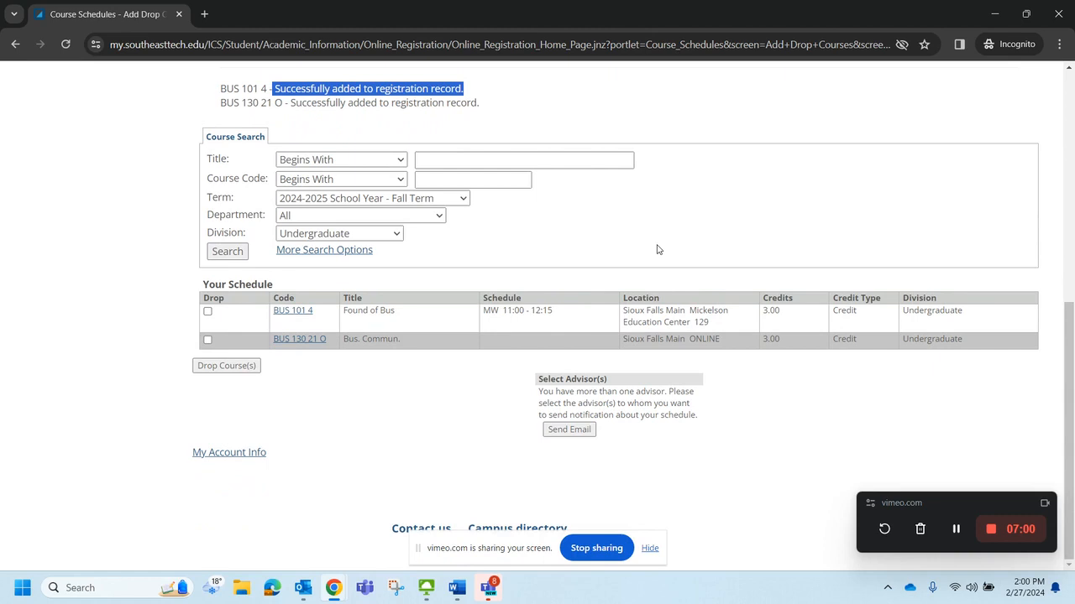
{"action": "mouse_move", "coordinate": [618, 229]}
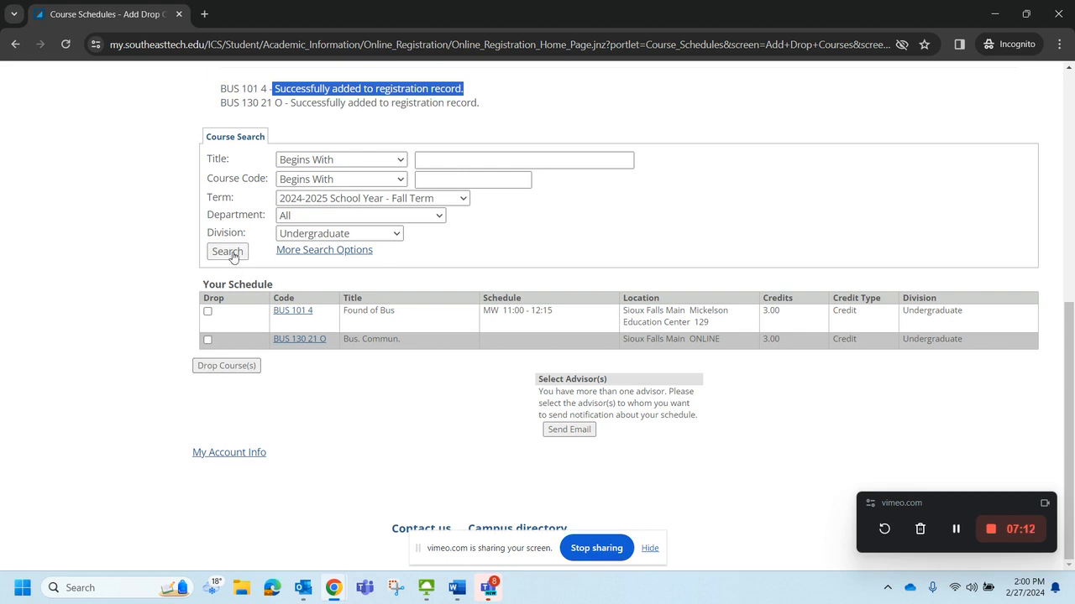
Run a new fall search, scroll to the MATH rows and check MATH 100 31 O
{"action": "left_click", "coordinate": [227, 252]}
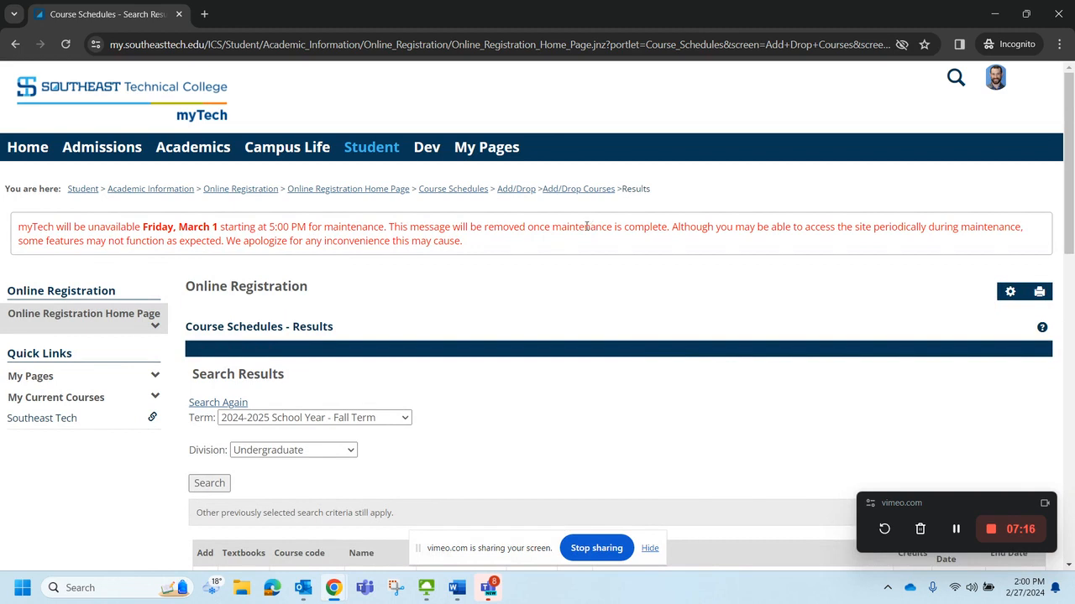
{"action": "scroll", "scroll_direction": "down", "scroll_amount": 3}
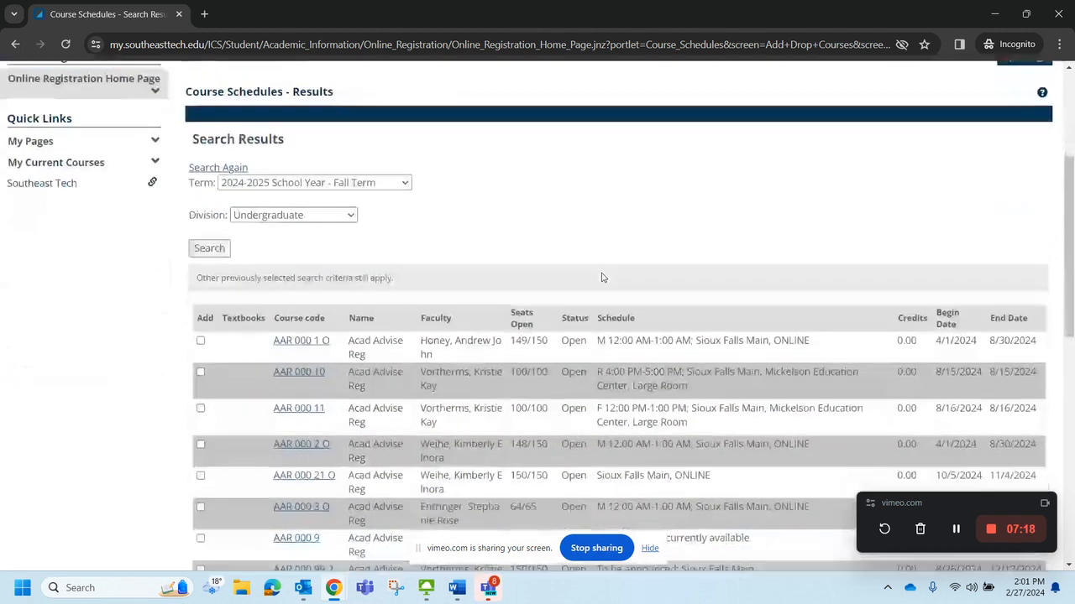
{"action": "scroll", "scroll_direction": "down", "scroll_amount": 3}
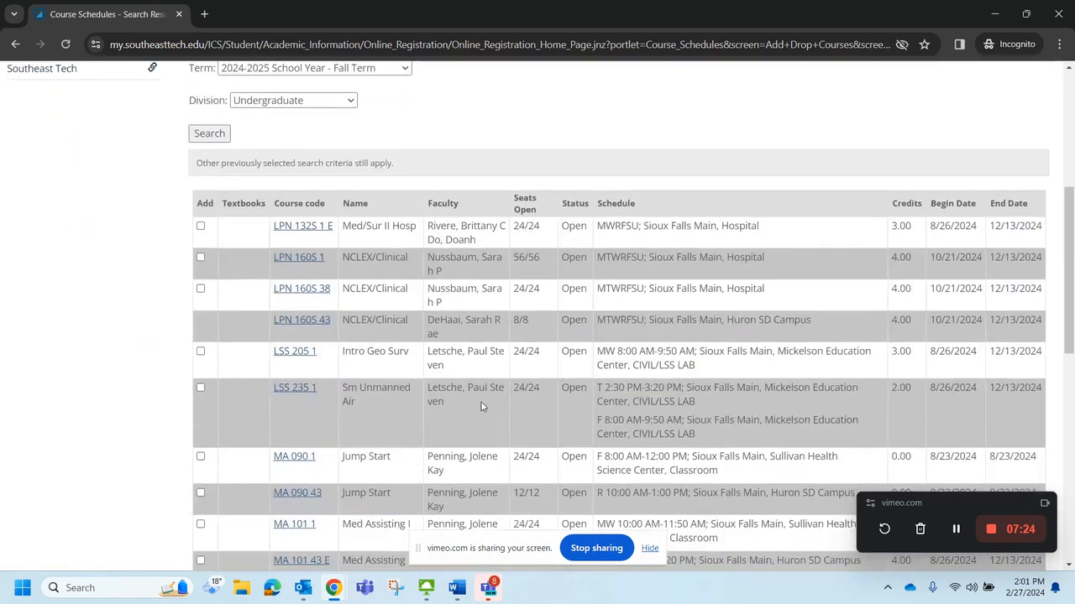
{"action": "scroll", "scroll_direction": "down", "scroll_amount": 3}
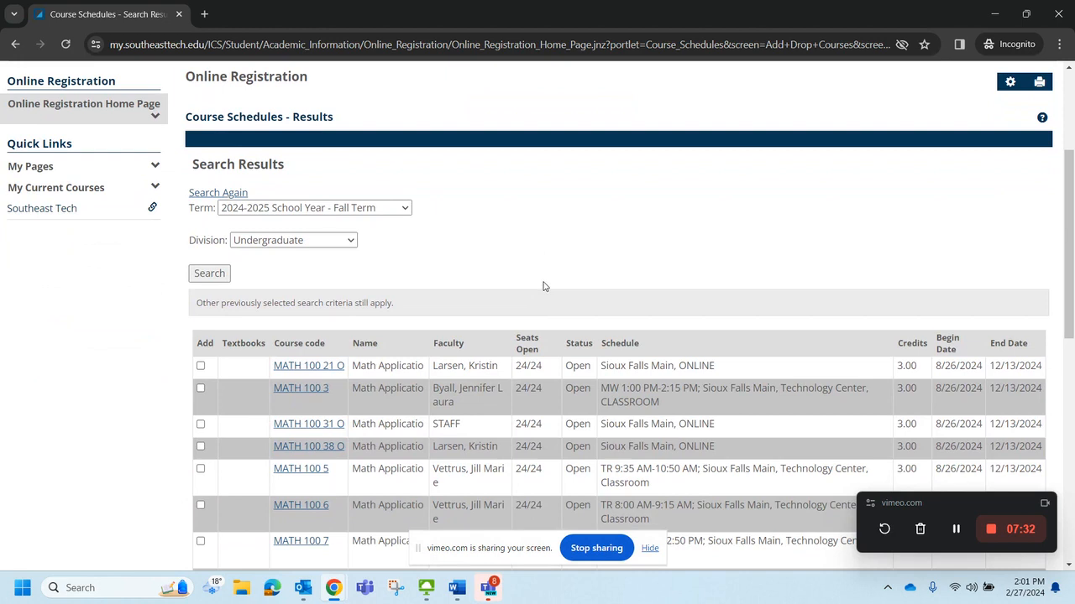
{"action": "mouse_move", "coordinate": [366, 413]}
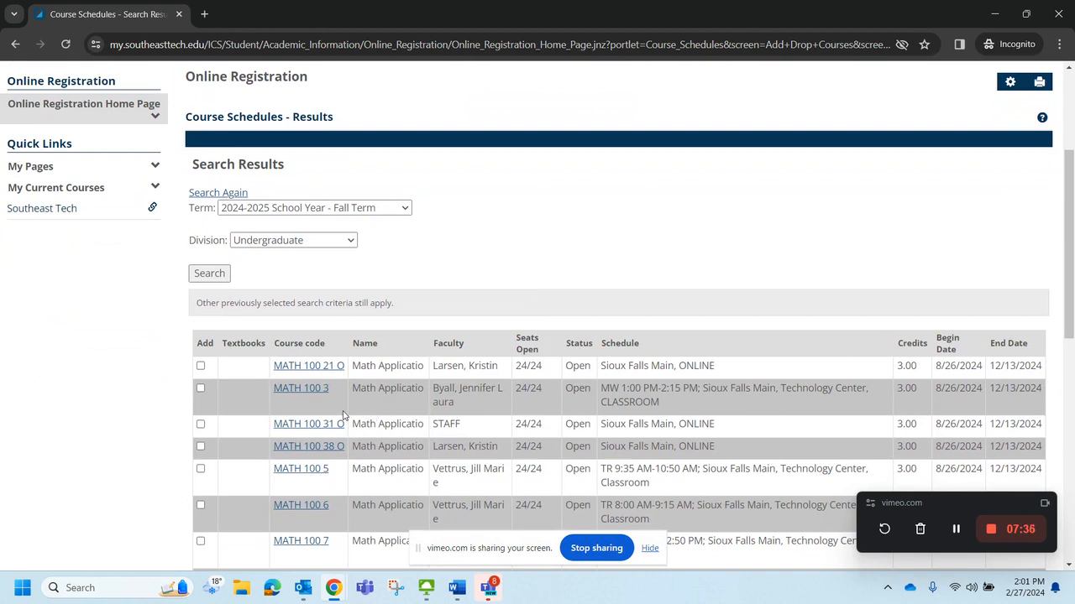
{"action": "left_click", "coordinate": [202, 423]}
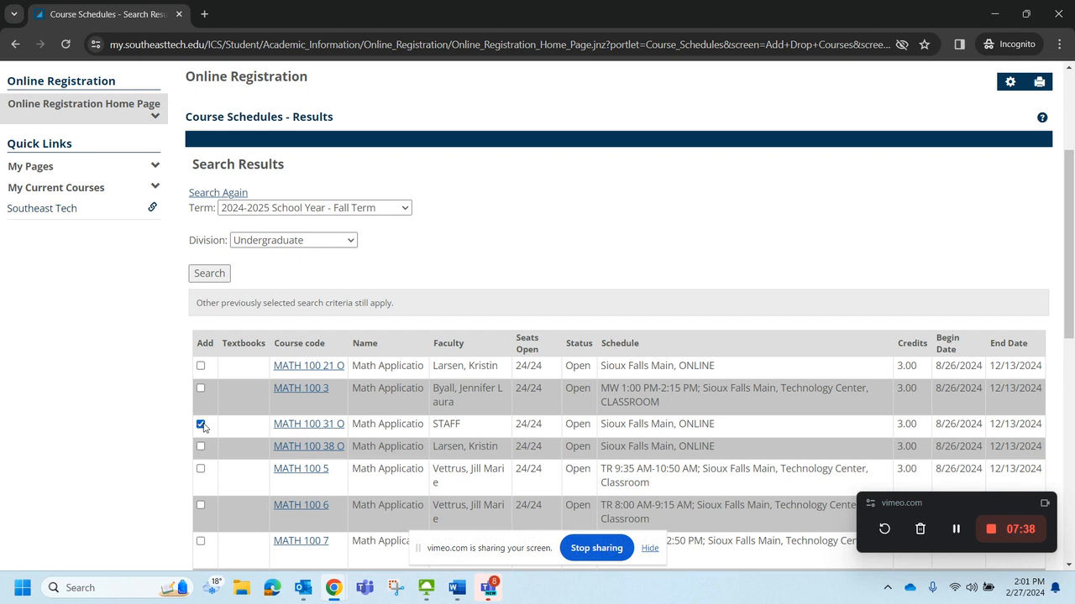
{"action": "scroll", "scroll_direction": "down", "scroll_amount": 3}
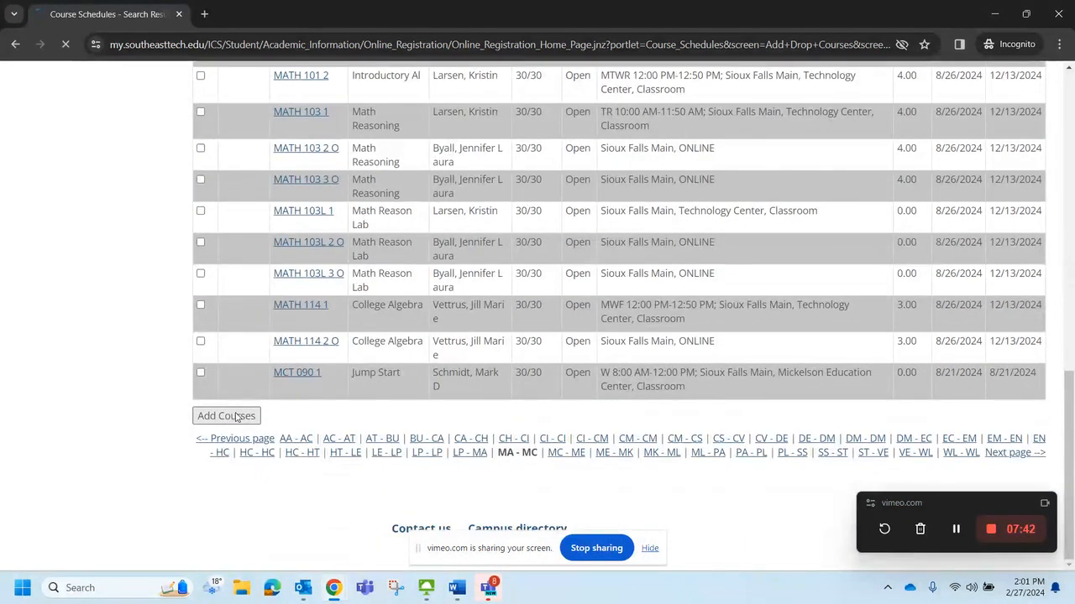
Add MATH 100 31 O and review the 9-credit schedule with all three courses
{"action": "left_click", "coordinate": [225, 416]}
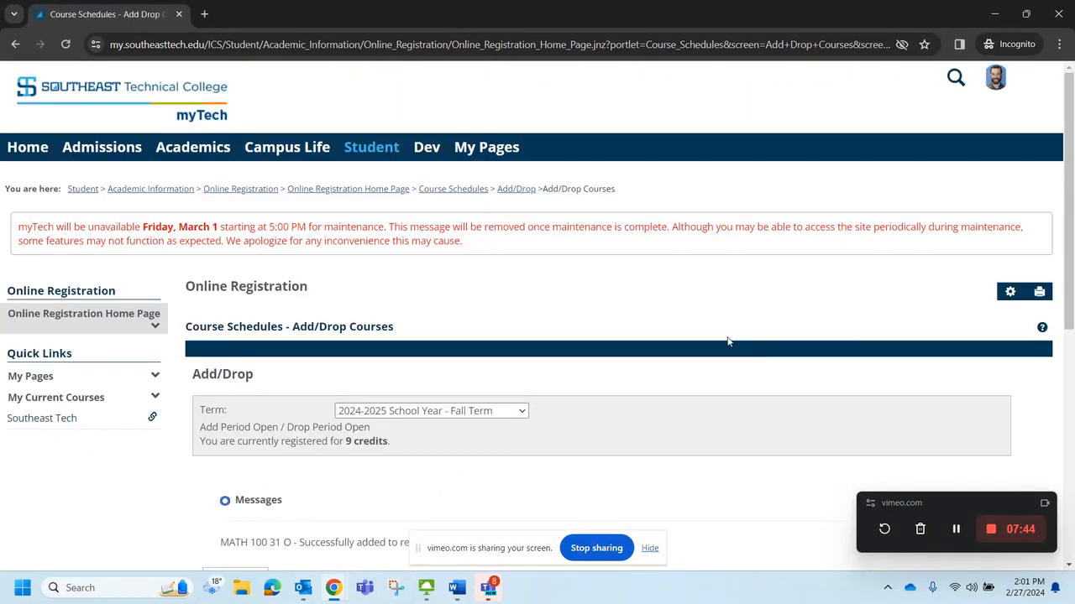
{"action": "scroll", "scroll_direction": "down", "scroll_amount": 3}
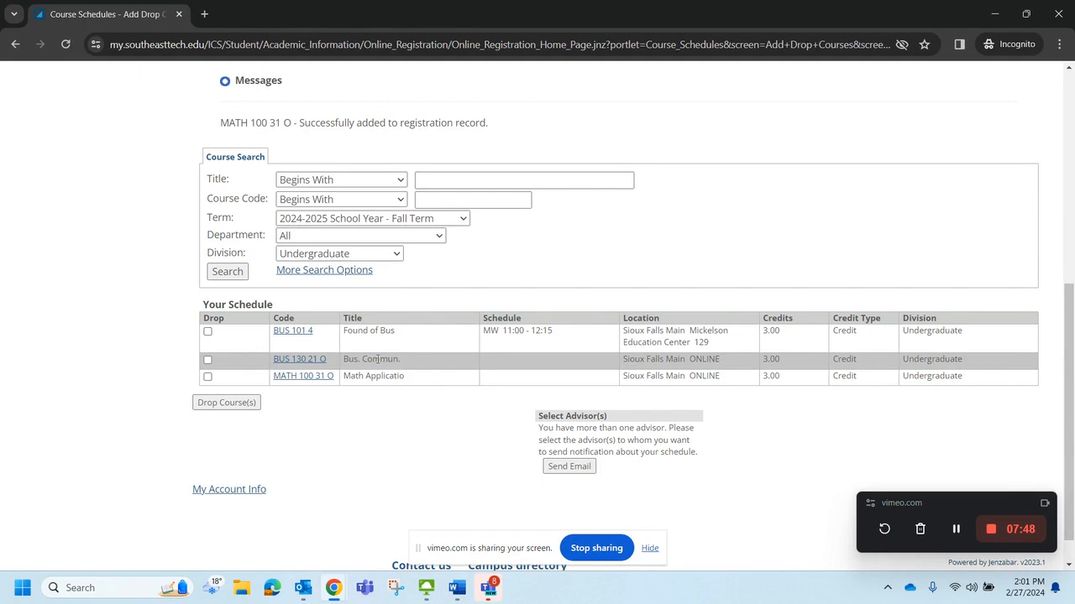
{"action": "mouse_move", "coordinate": [427, 382]}
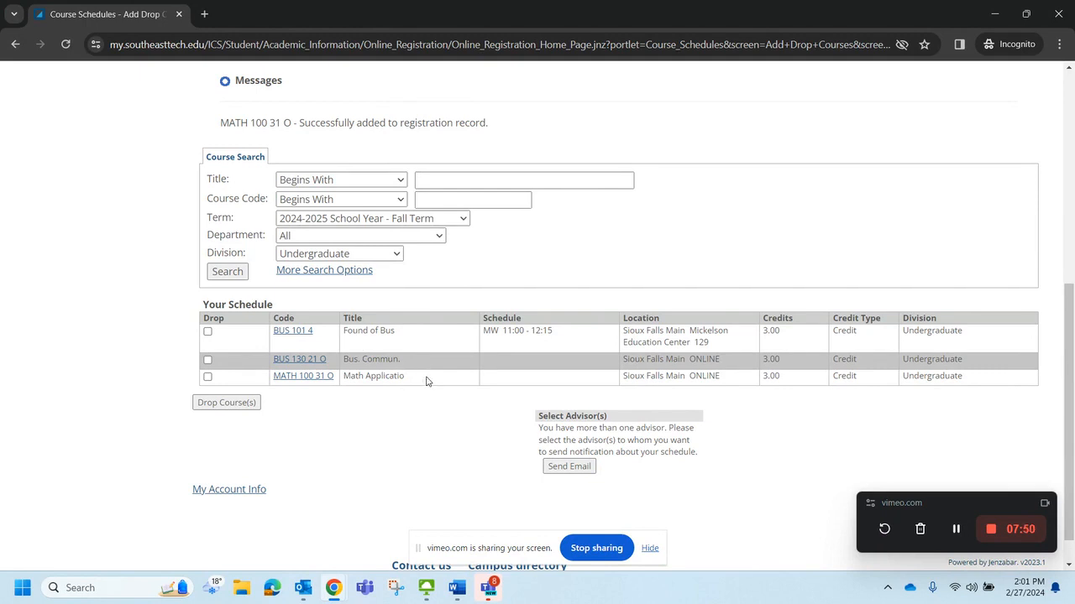
{"action": "mouse_move", "coordinate": [541, 353]}
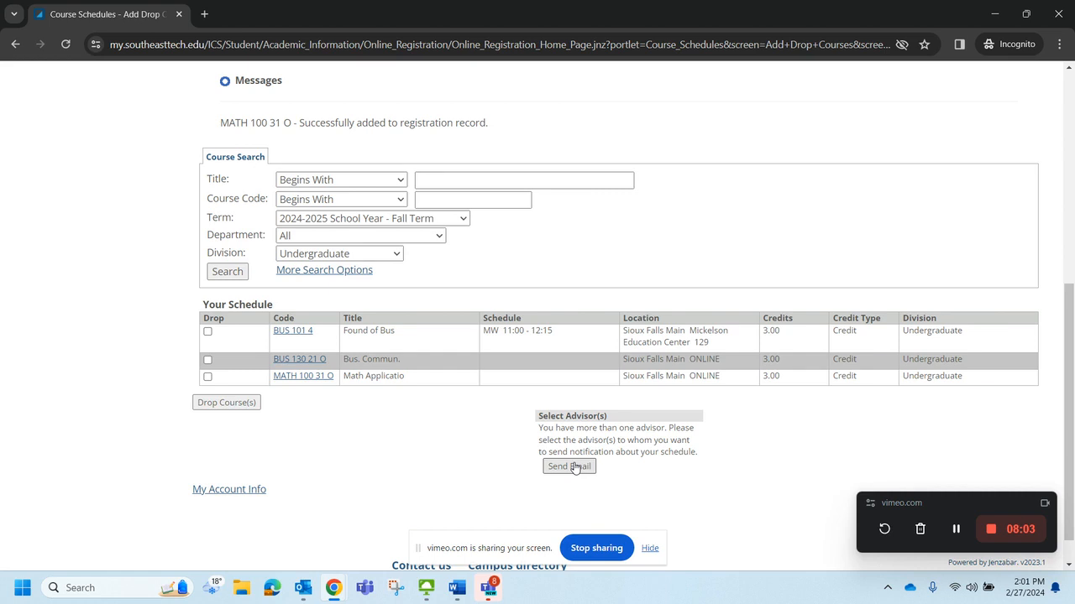
{"action": "mouse_move", "coordinate": [574, 467]}
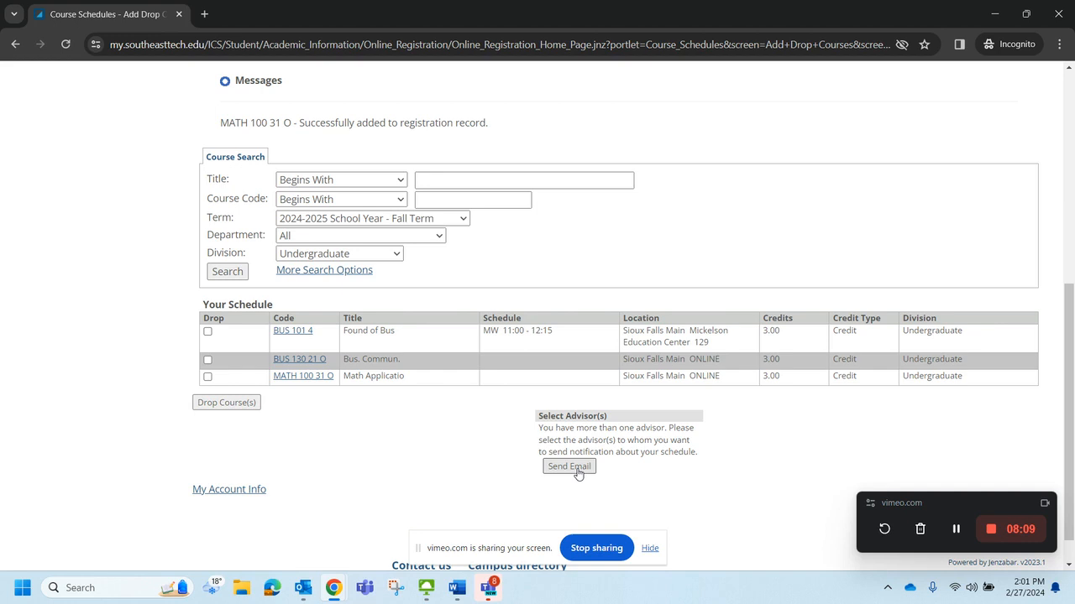
{"action": "mouse_move", "coordinate": [570, 468]}
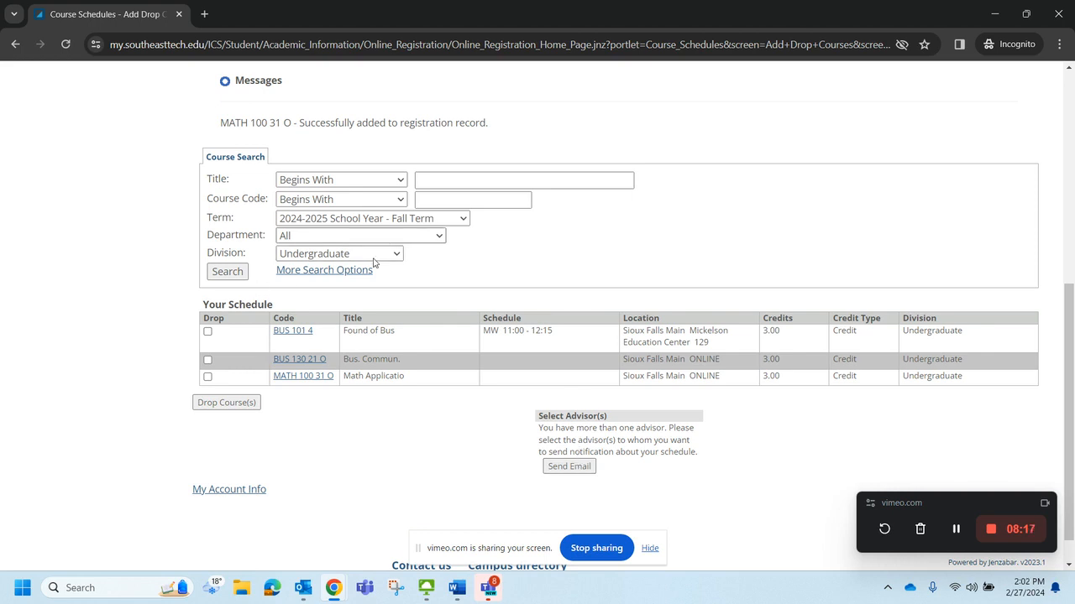
Rerun the fall course search and page through CAD, CHEM and CHW listings
{"action": "left_click", "coordinate": [226, 272]}
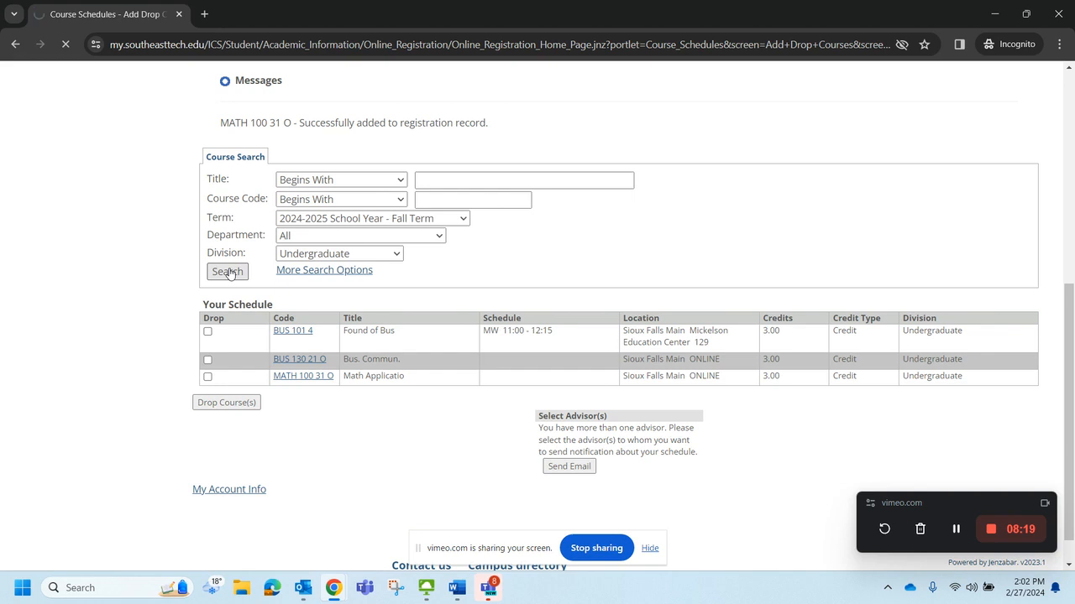
{"action": "left_click", "coordinate": [226, 272]}
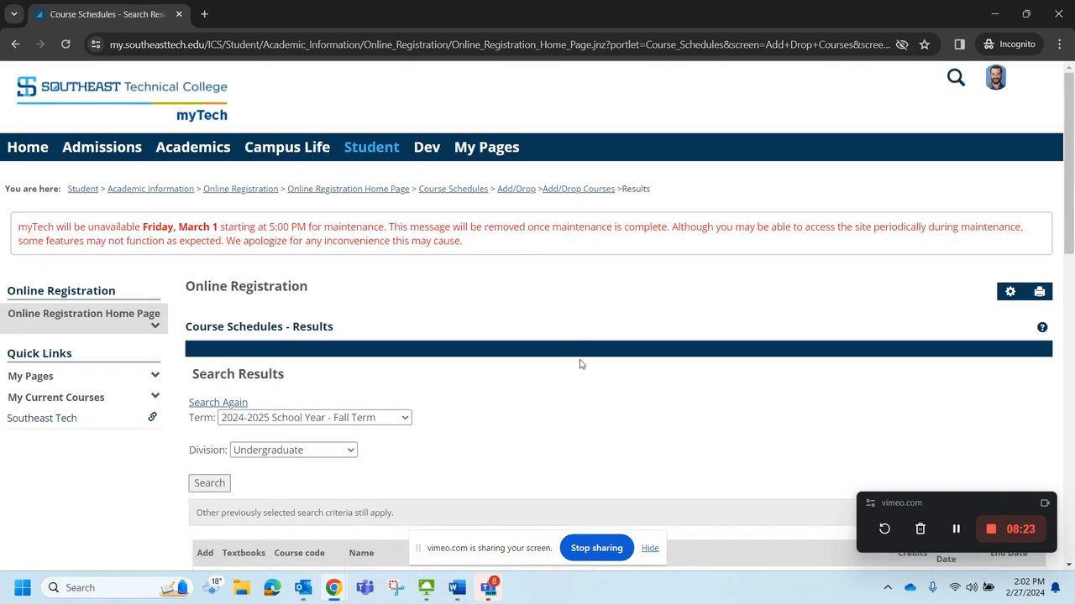
{"action": "scroll", "scroll_direction": "down", "scroll_amount": 3}
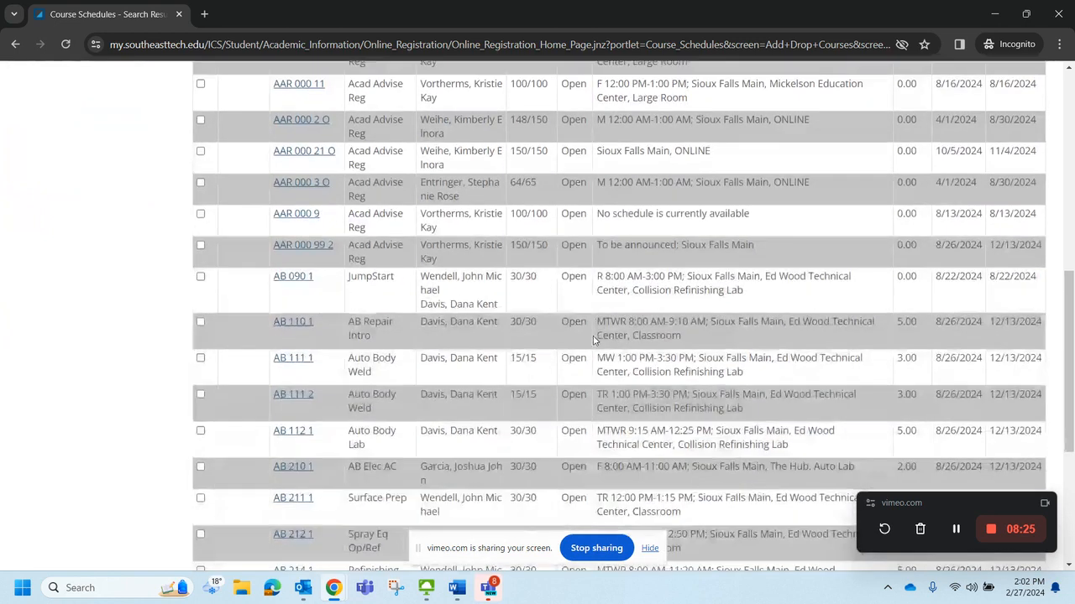
{"action": "scroll", "scroll_direction": "down", "scroll_amount": 3}
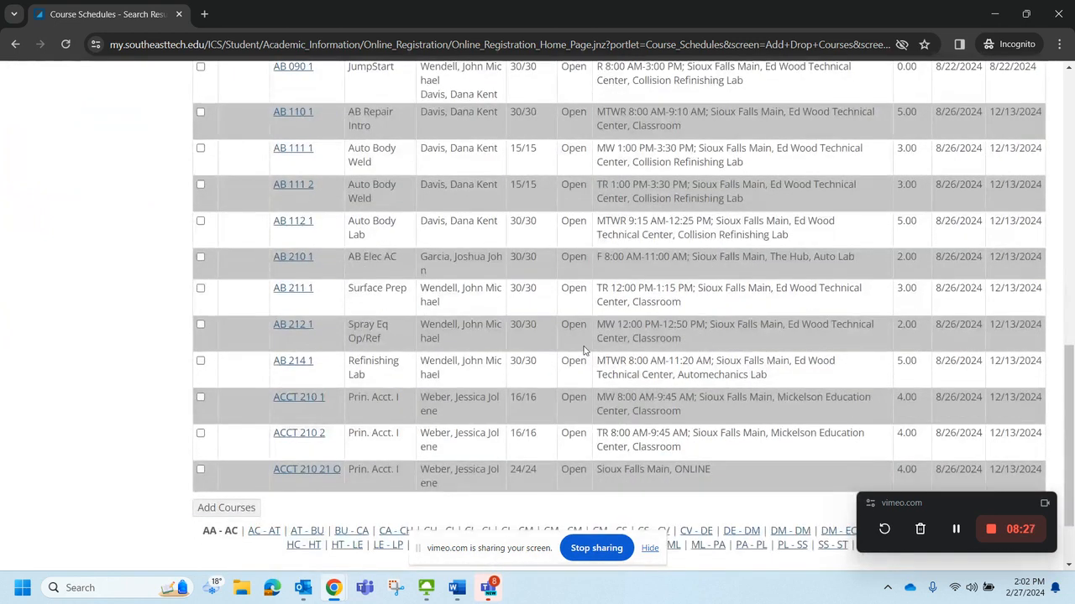
{"action": "scroll", "scroll_direction": "down", "scroll_amount": 3}
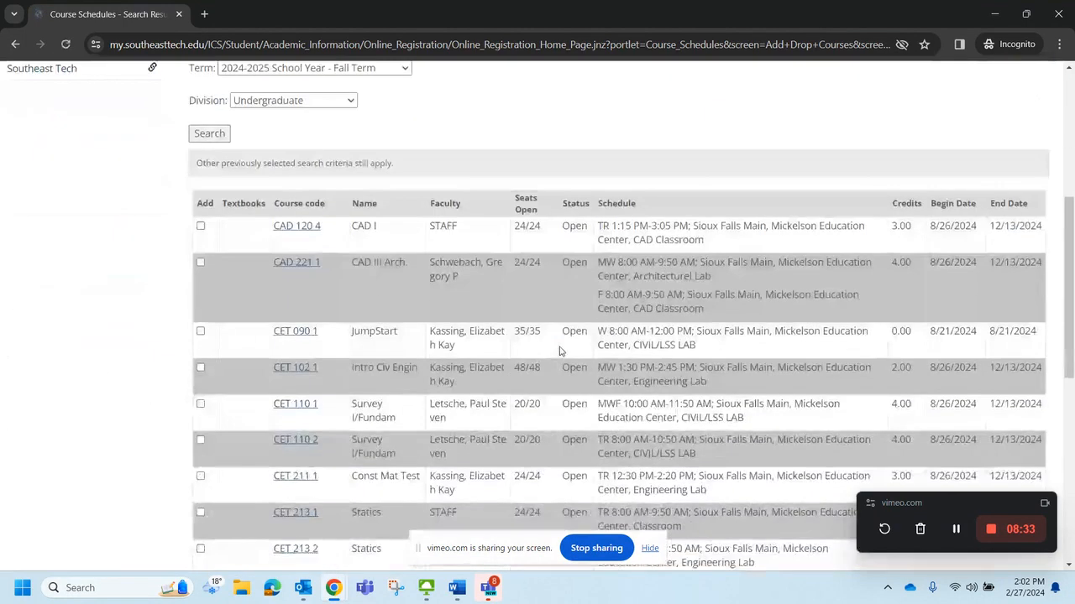
{"action": "scroll", "scroll_direction": "down", "scroll_amount": 3}
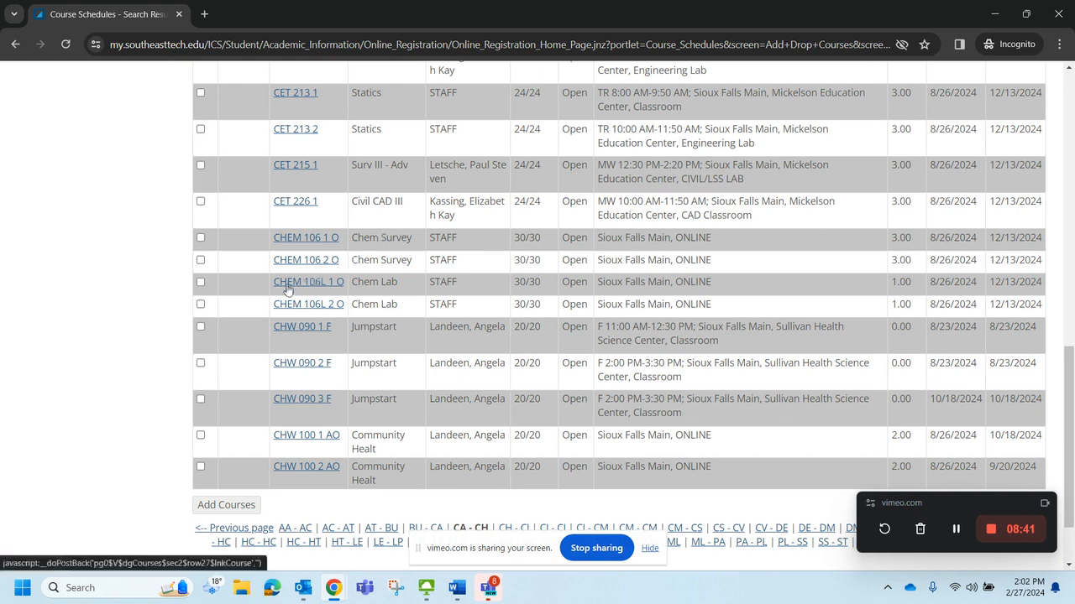
{"action": "mouse_move", "coordinate": [310, 244]}
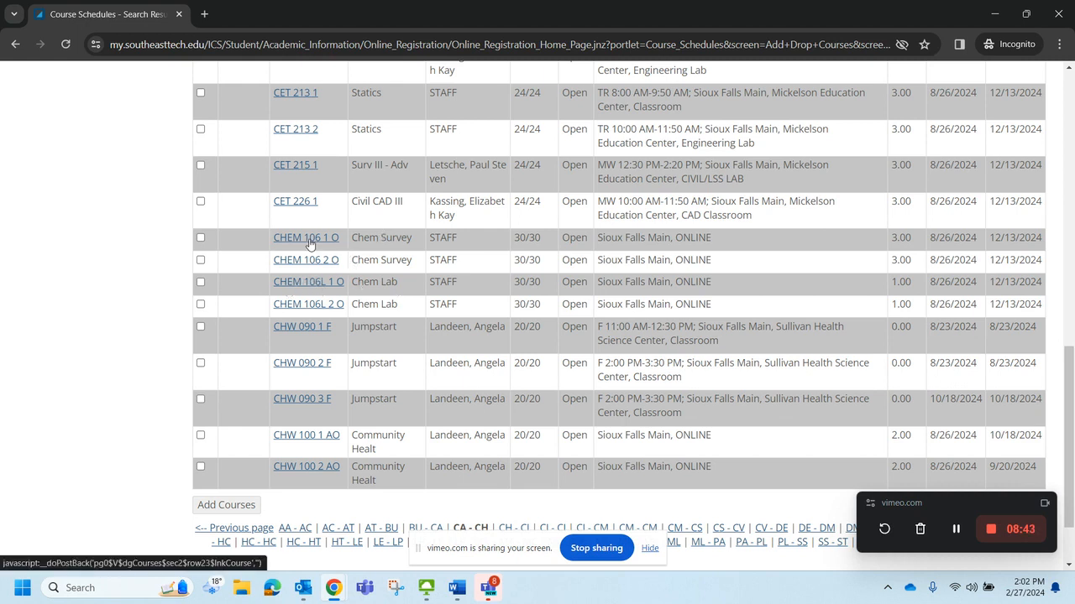
{"action": "mouse_move", "coordinate": [303, 243]}
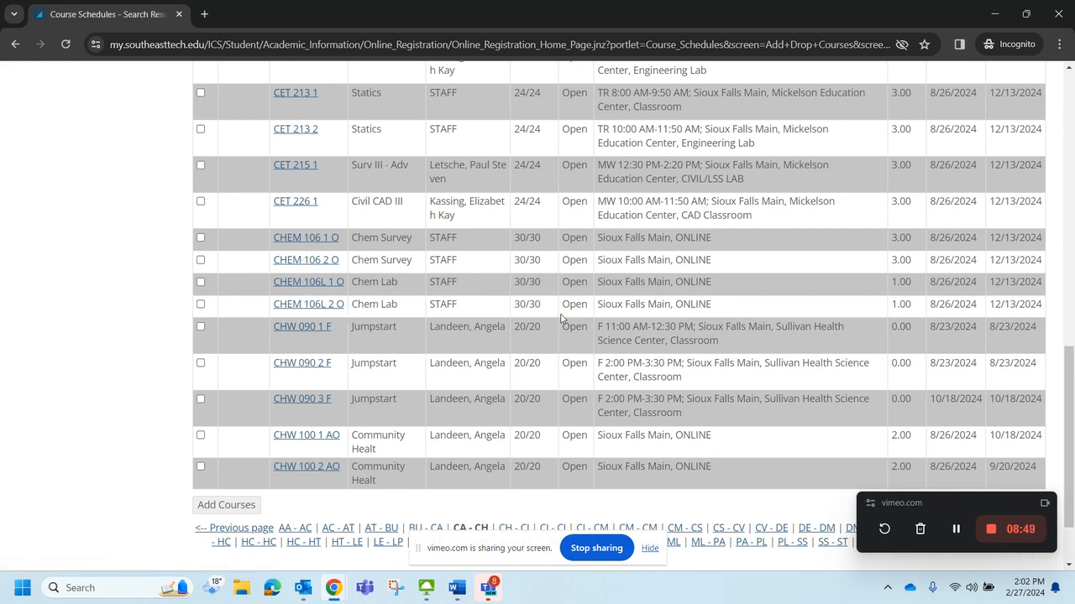
{"action": "scroll", "scroll_direction": "down", "scroll_amount": 3}
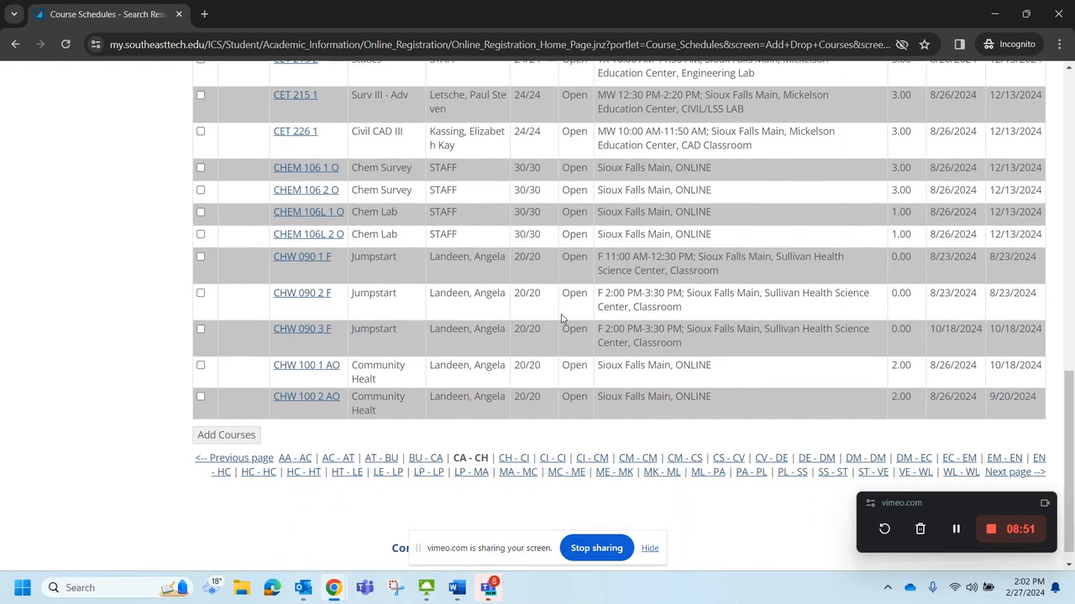
{"action": "mouse_move", "coordinate": [565, 312]}
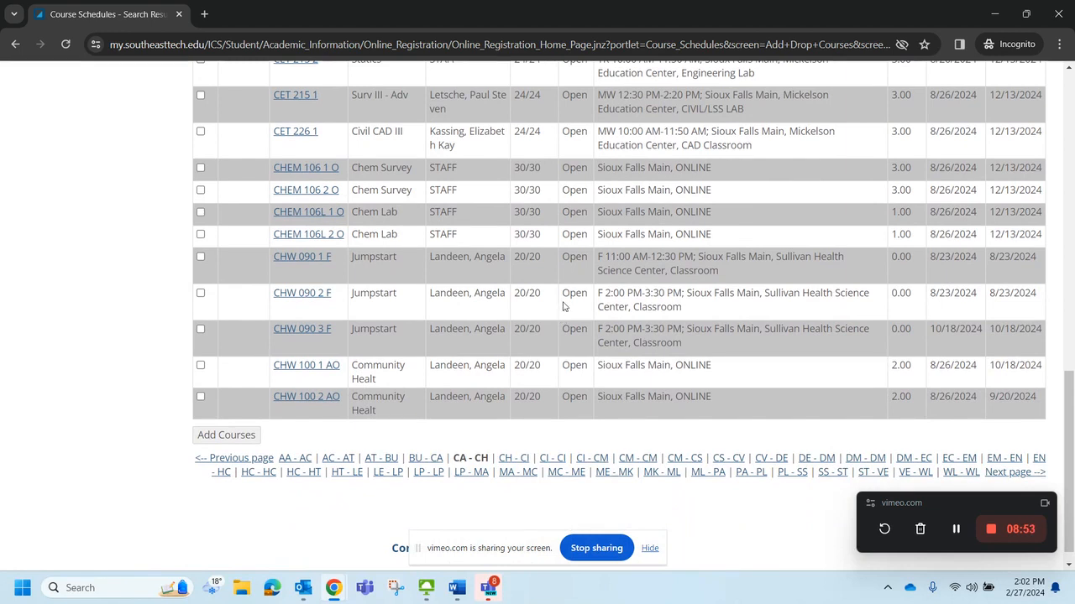